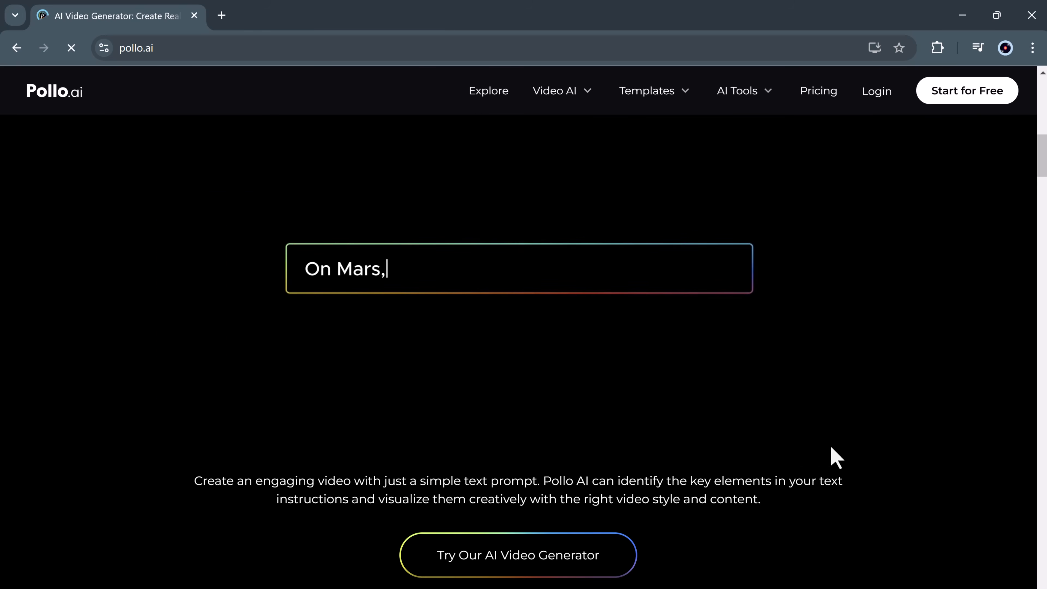
Step: Browse the Pollo AI homepage and launch the Image to Video generator via 'Try Our AI Video Generator'
scroll("down", 3)
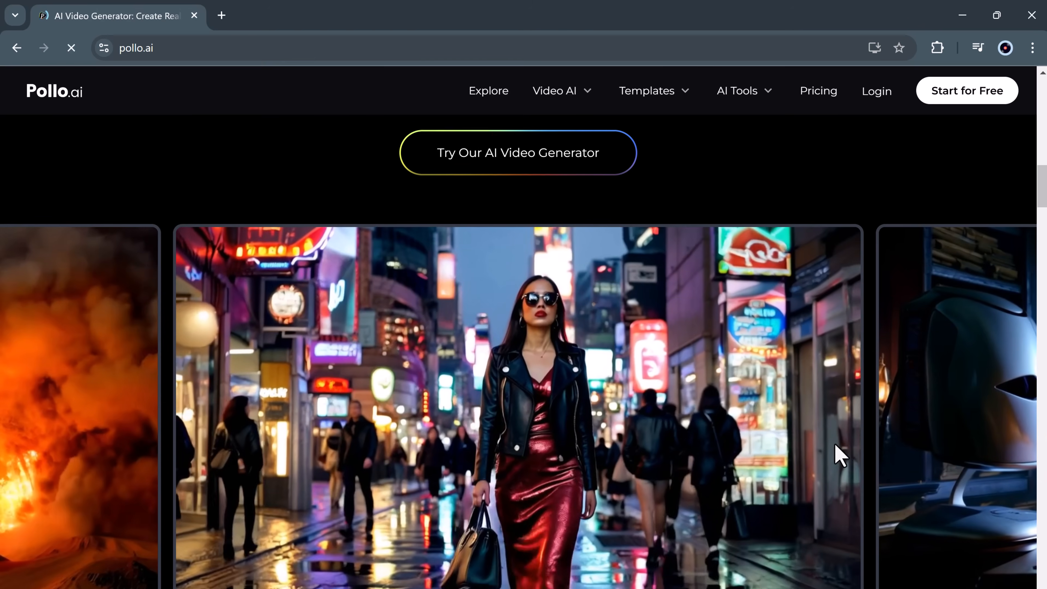
scroll("down", 3)
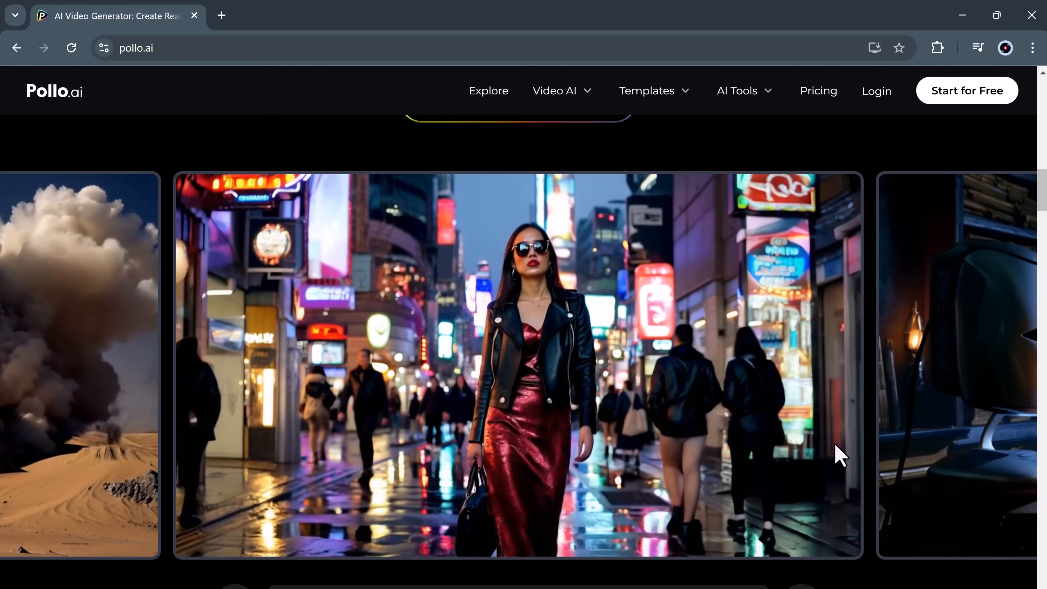
scroll("down", 3)
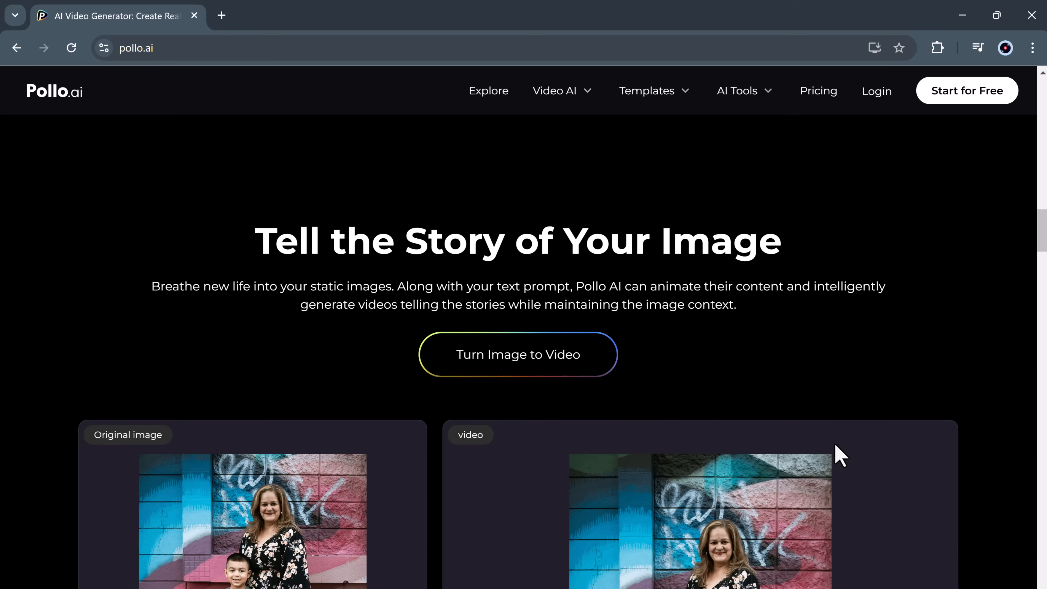
scroll("down", 3)
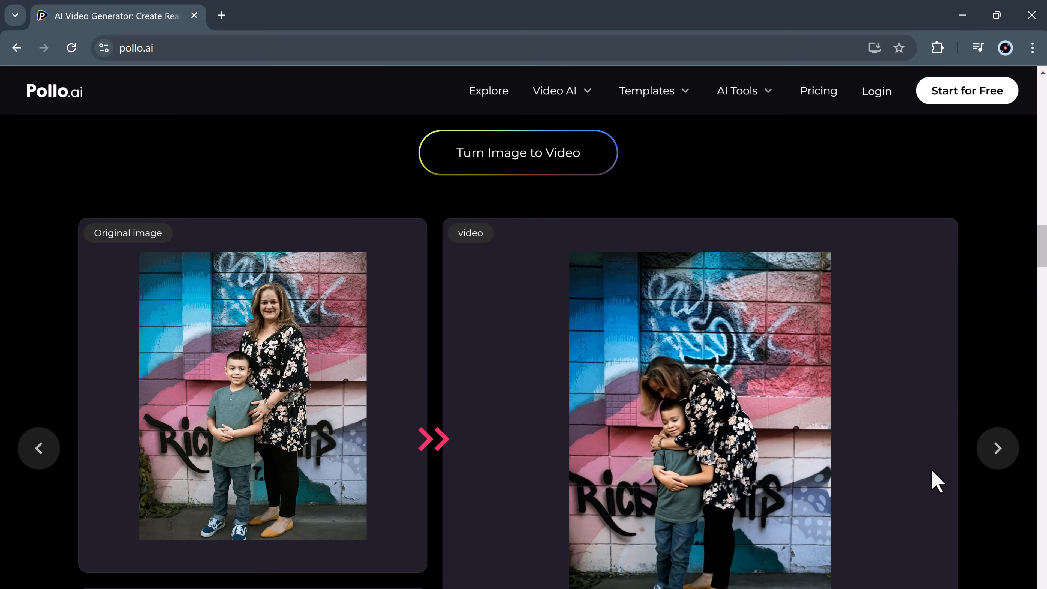
scroll("down", 3)
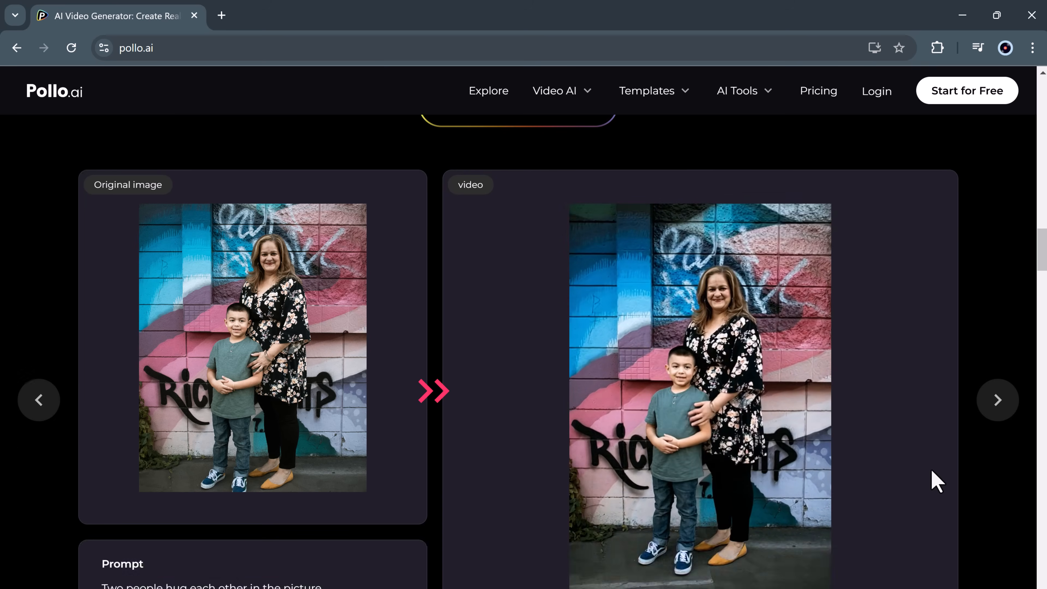
scroll("down", 3)
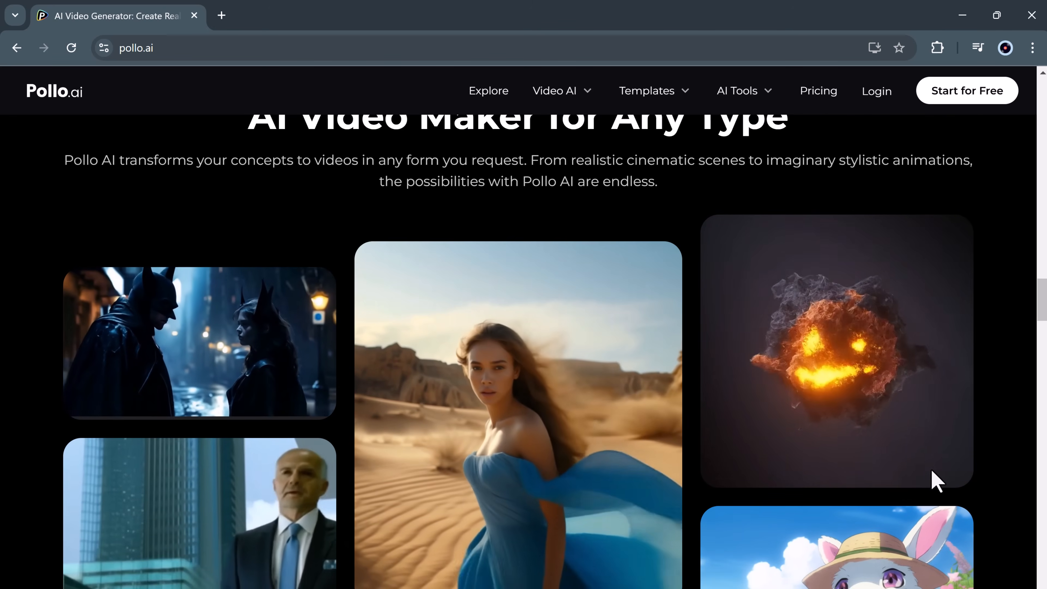
scroll("down", 3)
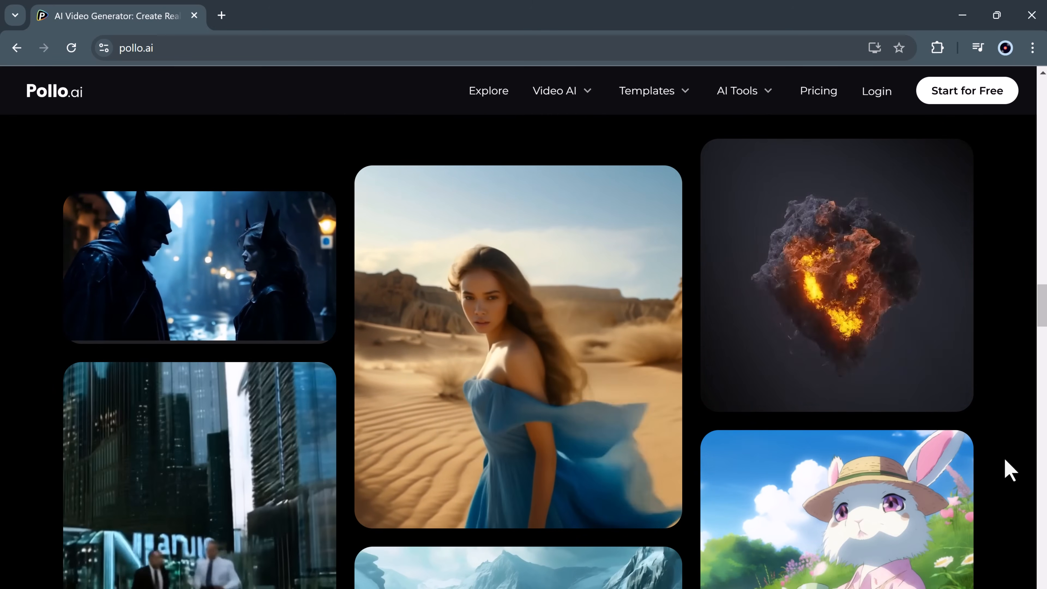
scroll("down", 3)
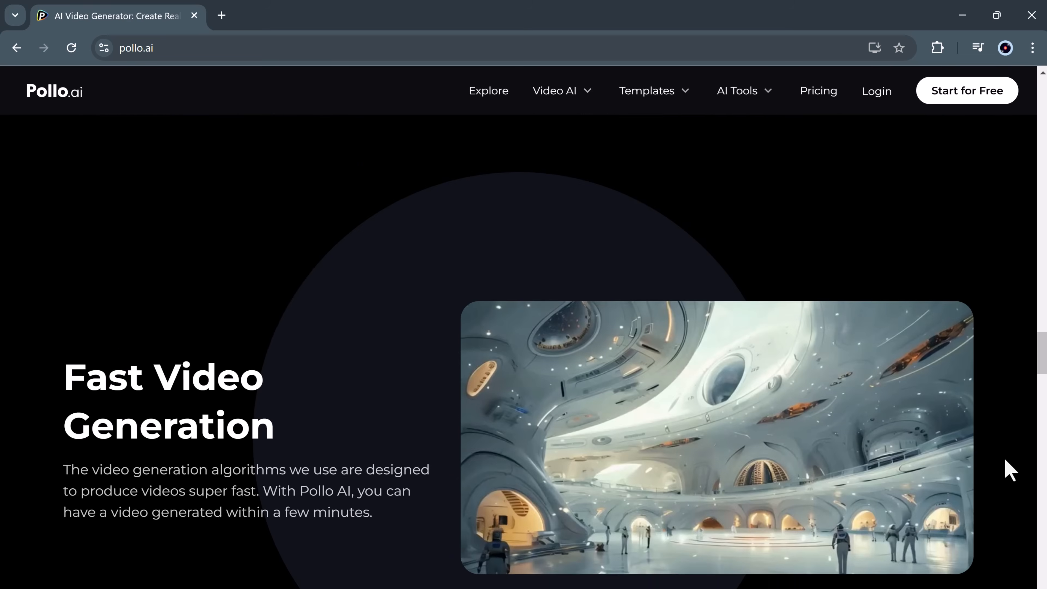
scroll("down", 3)
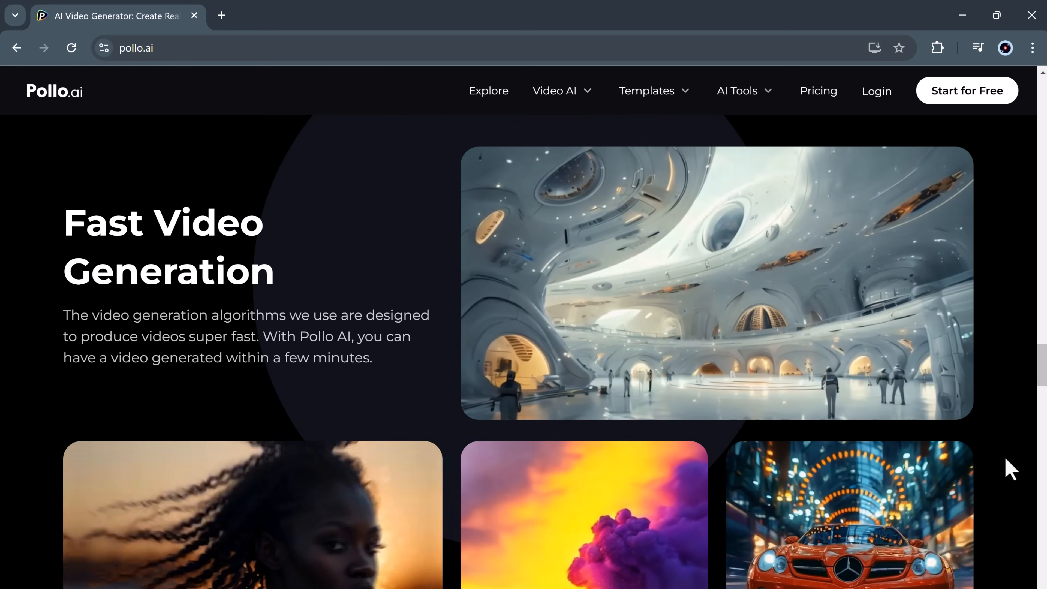
scroll("down", 3)
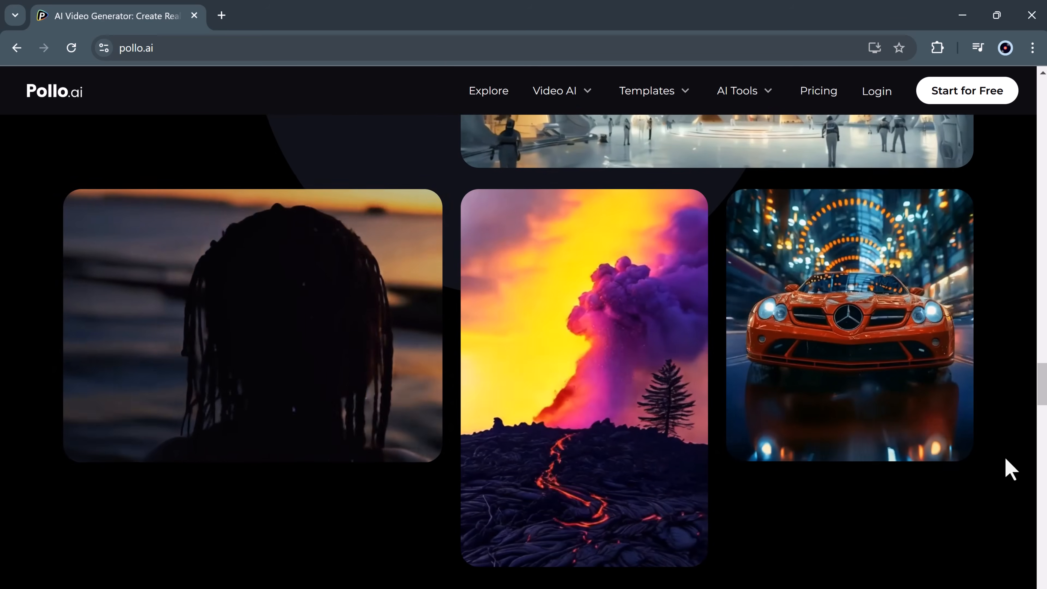
scroll("up", 3)
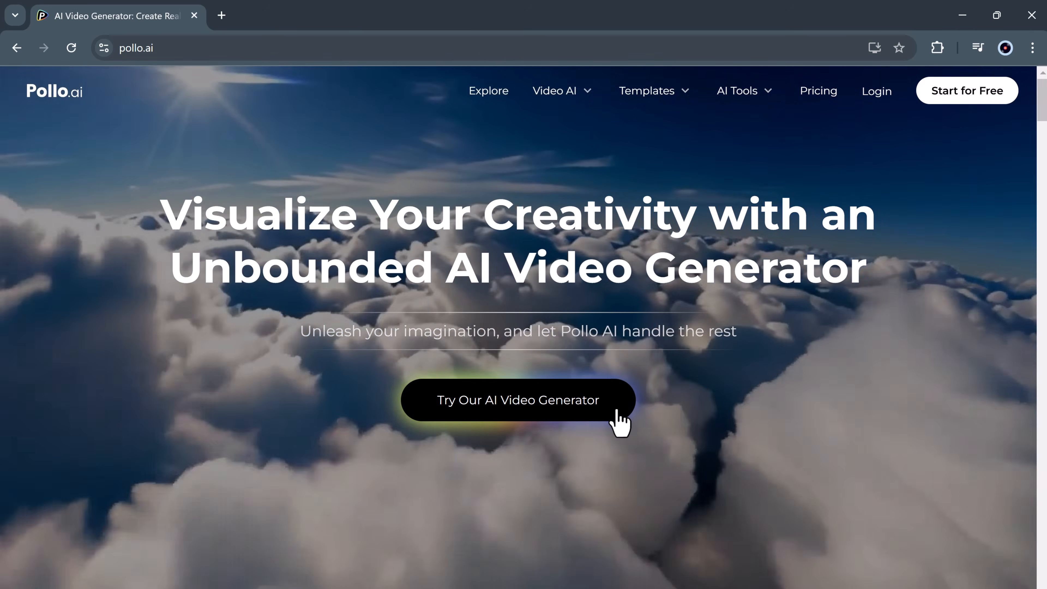
left_click(517, 400)
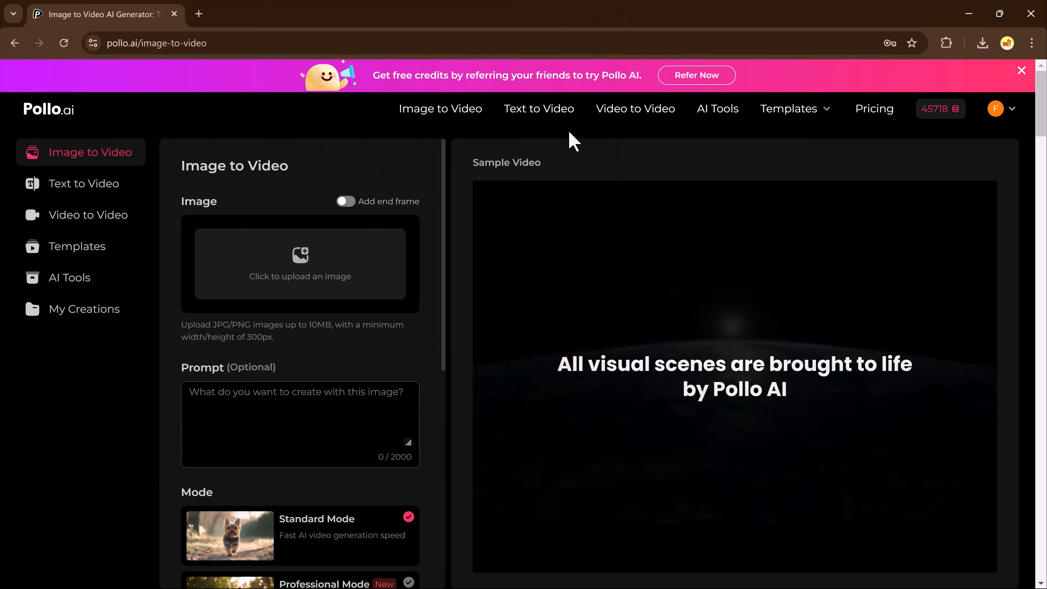
Step: Upload the golden retriever photo with prompt 'A dog dance in jungle' and create a 5-second video
left_click(300, 268)
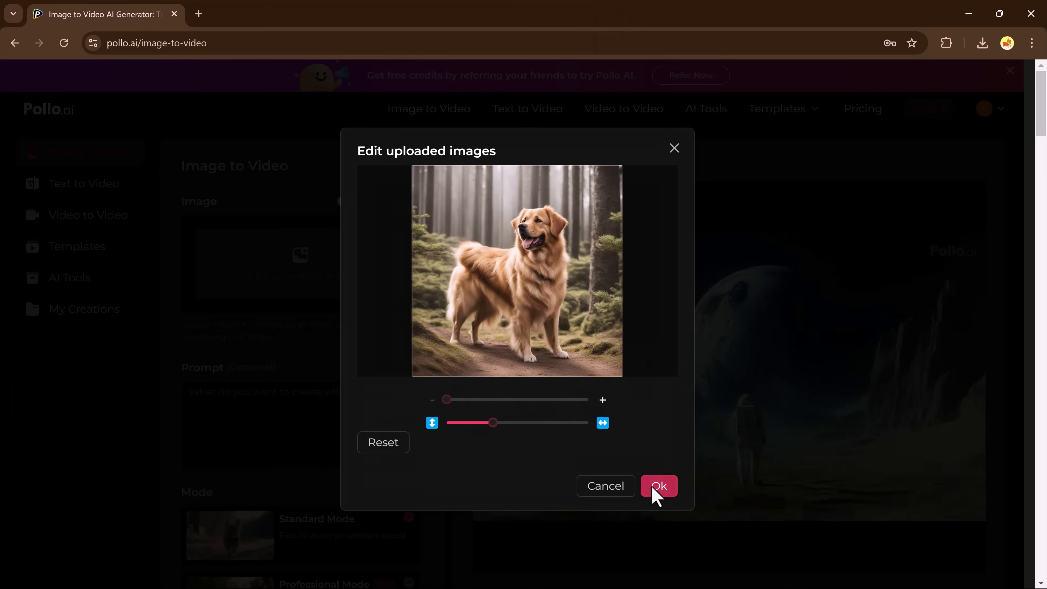
left_click(659, 486)
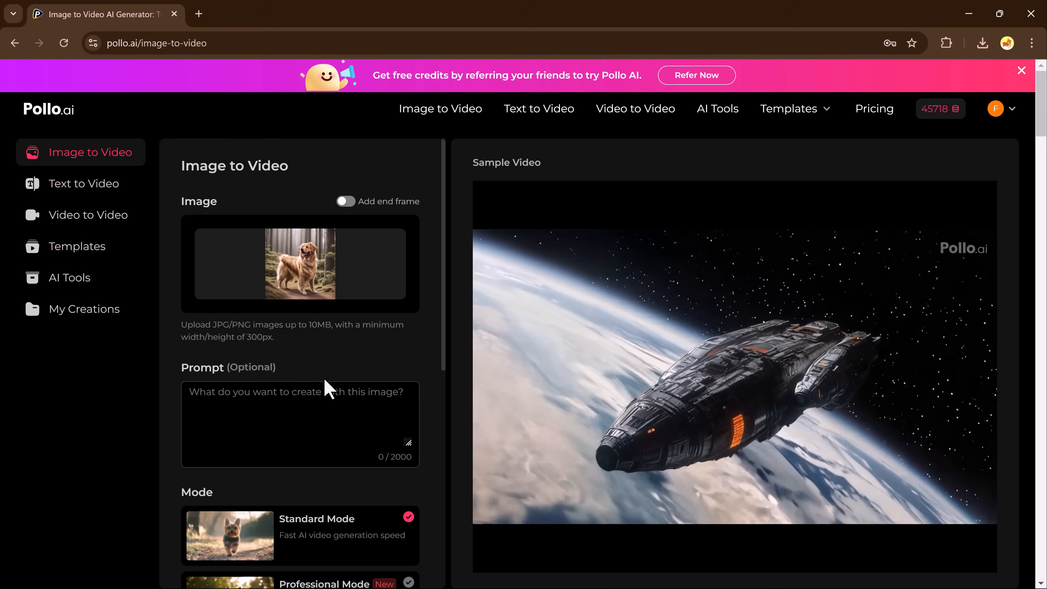
type("A dog dance in jungle")
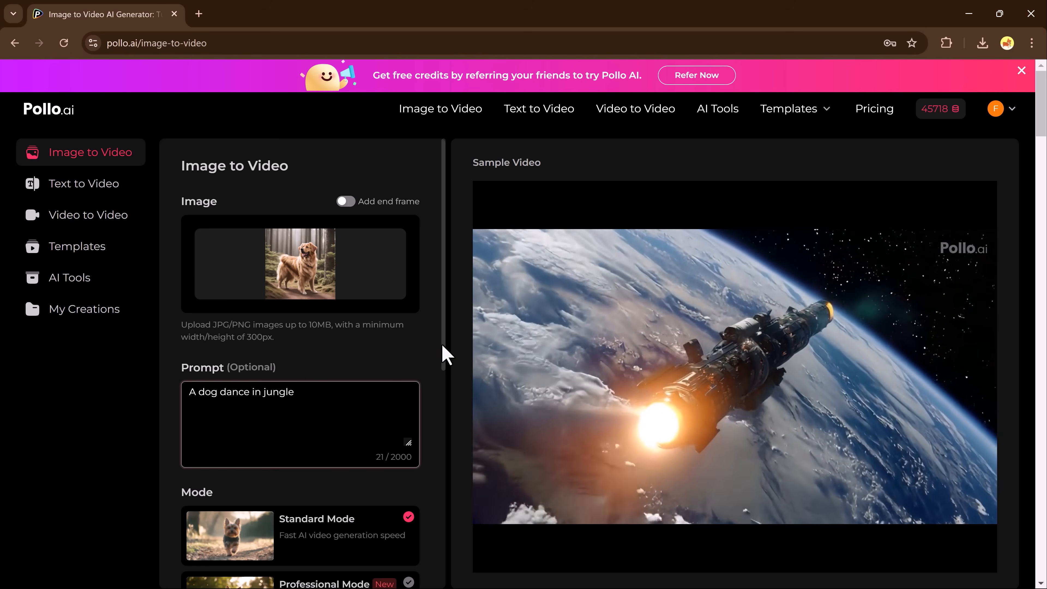
scroll("down", 3)
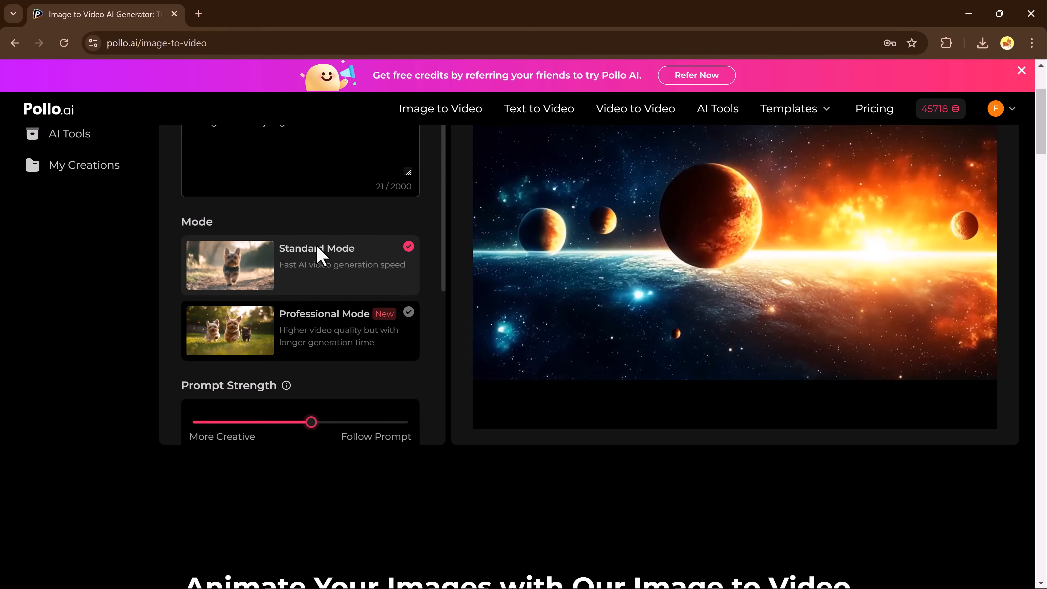
scroll("down", 3)
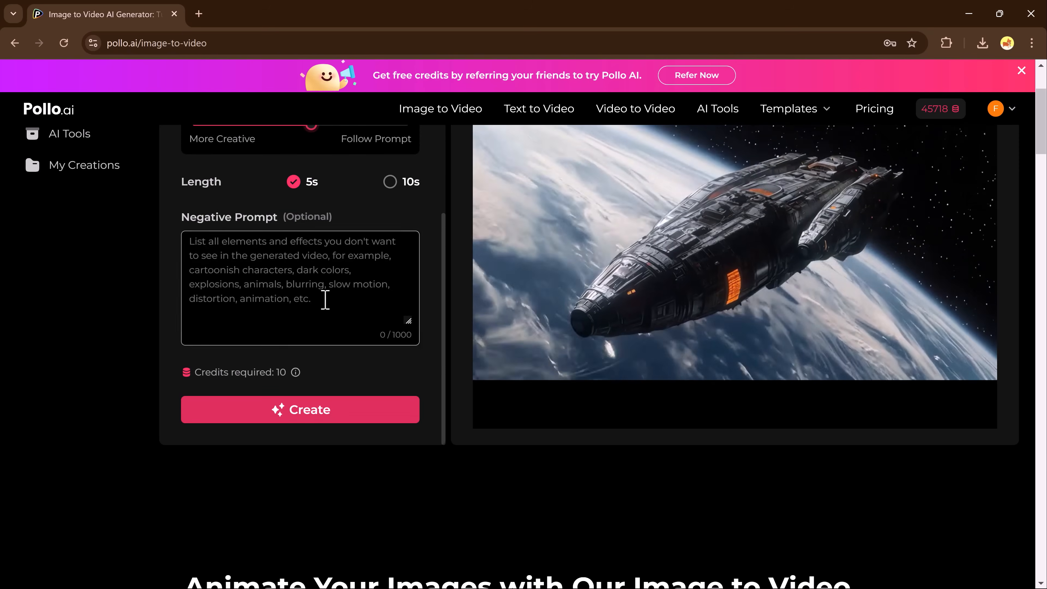
left_click(309, 409)
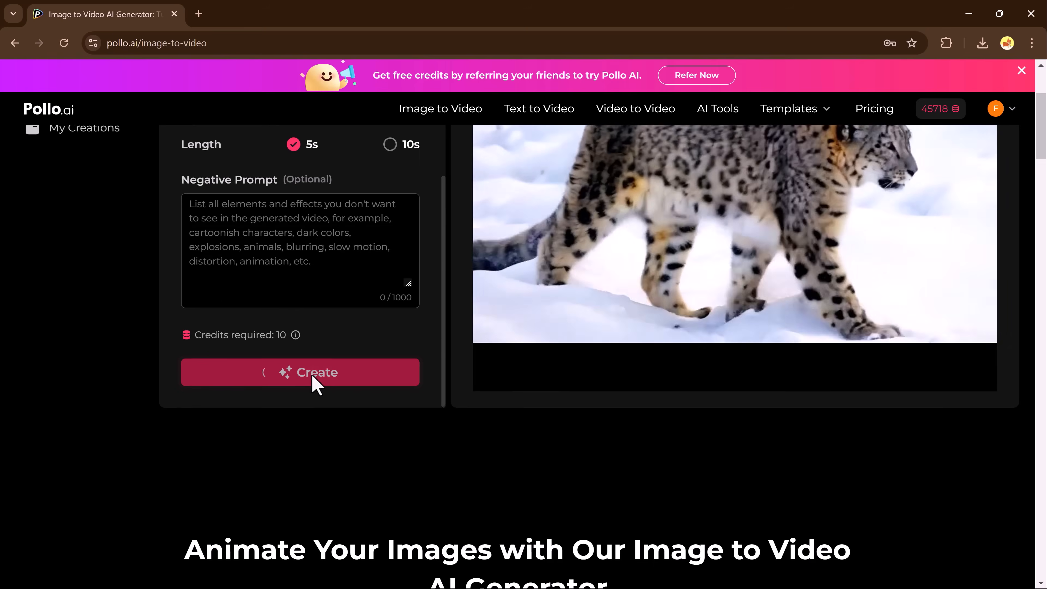
left_click(309, 372)
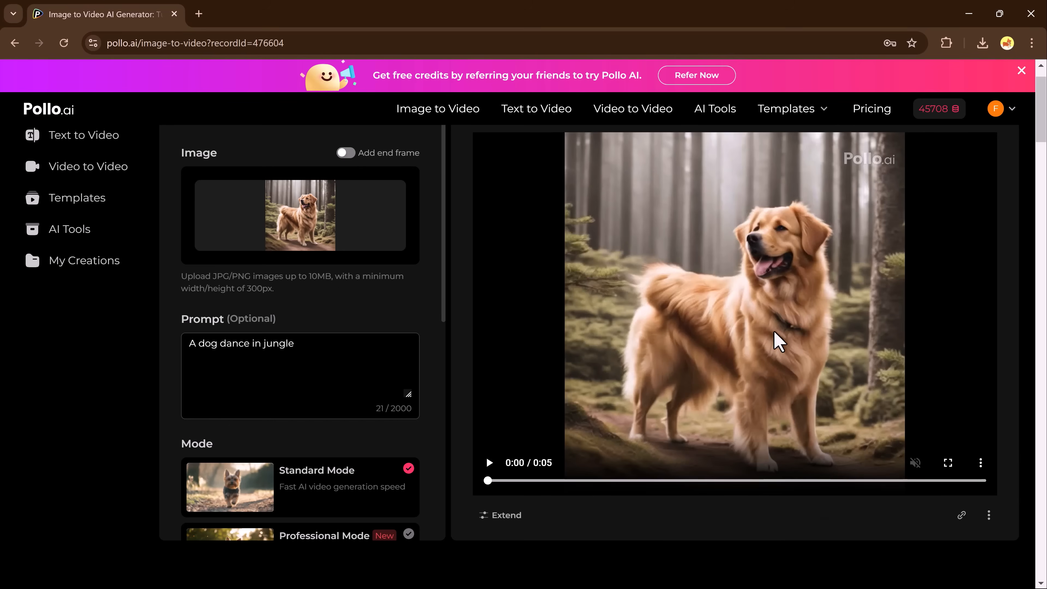
Step: Play the dog video, then animate the man's portrait with prompt 'Men Smile' and play it
left_click(488, 462)
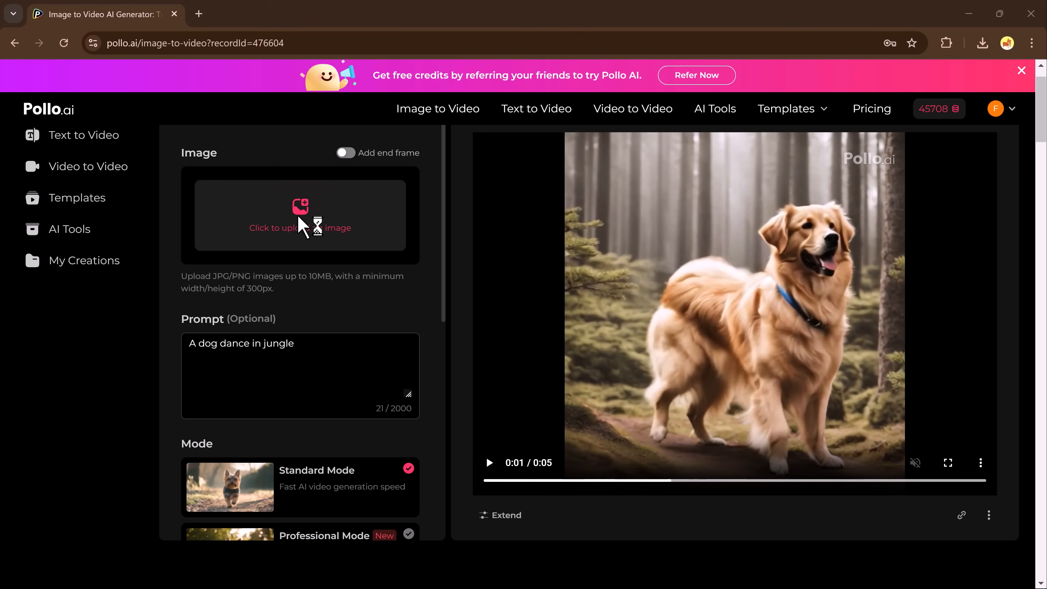
left_click(300, 219)
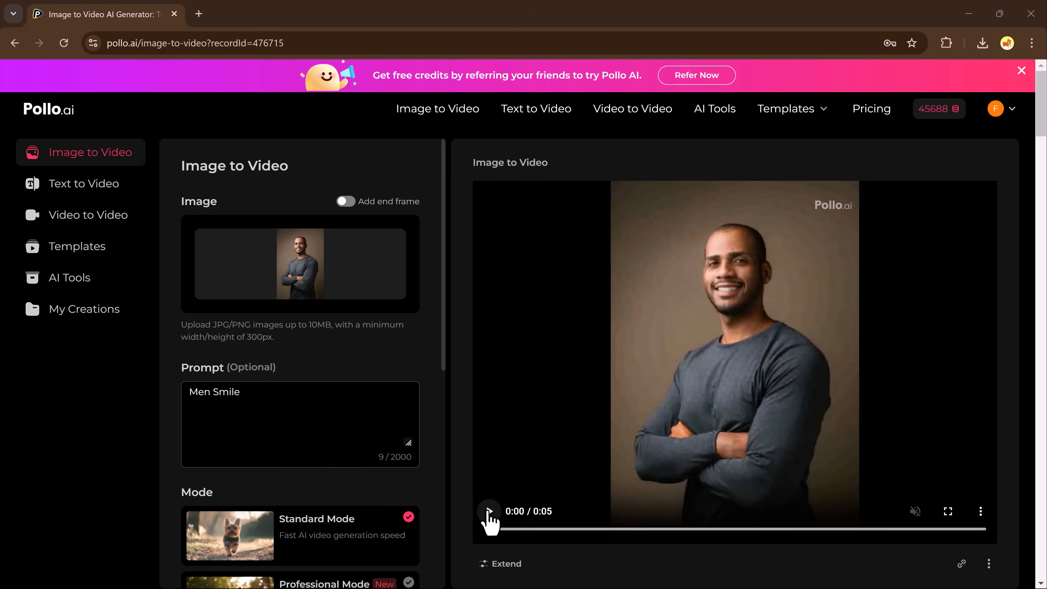
left_click(489, 511)
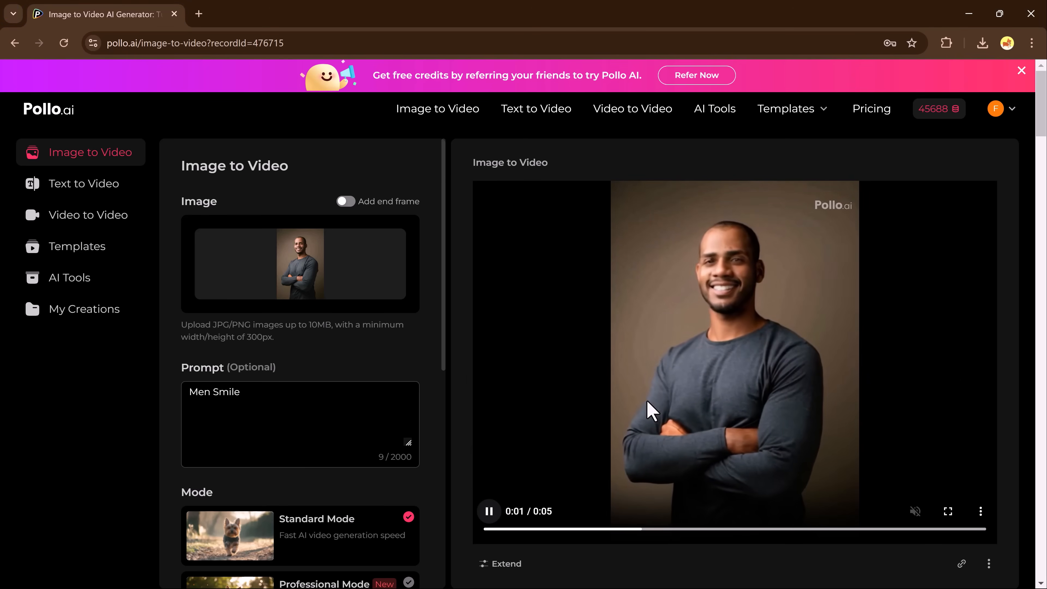
mouse_move(598, 512)
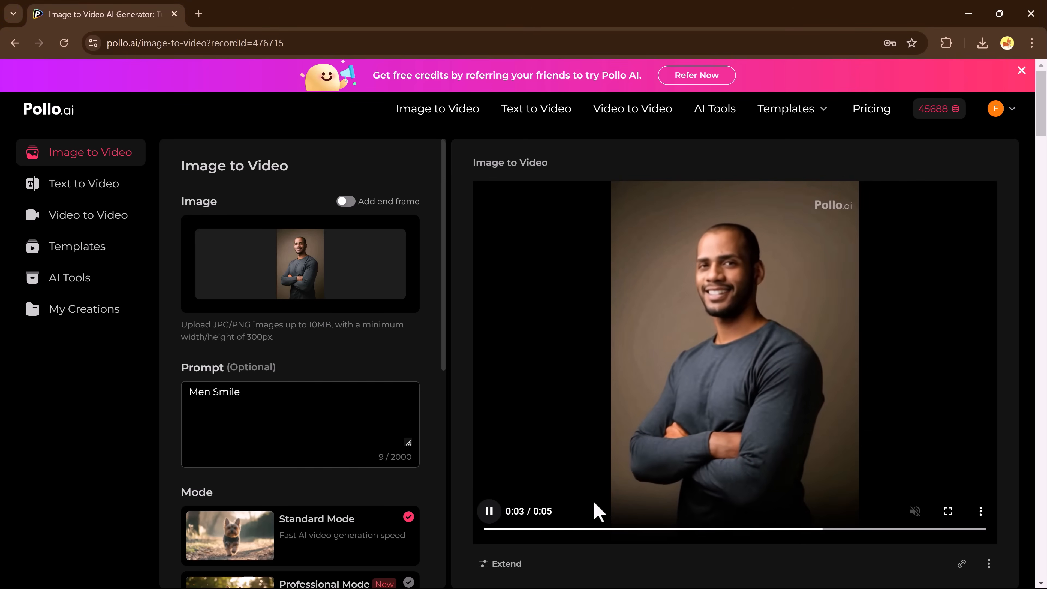
Step: Switch to Text to Video and fill the prompt with the AI-suggested astronauts deep space station idea
left_click(84, 183)
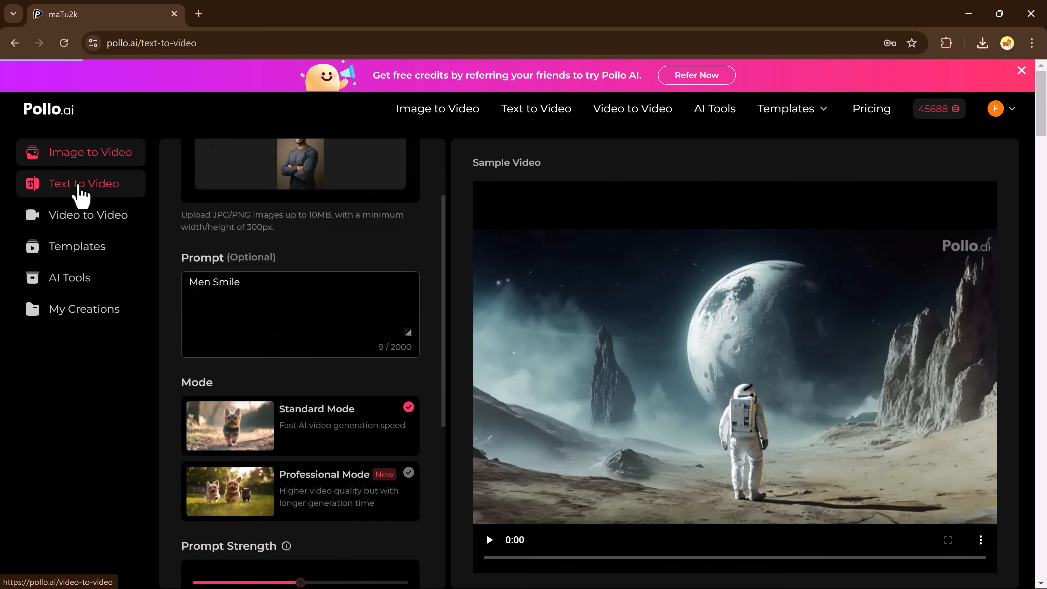
left_click(84, 183)
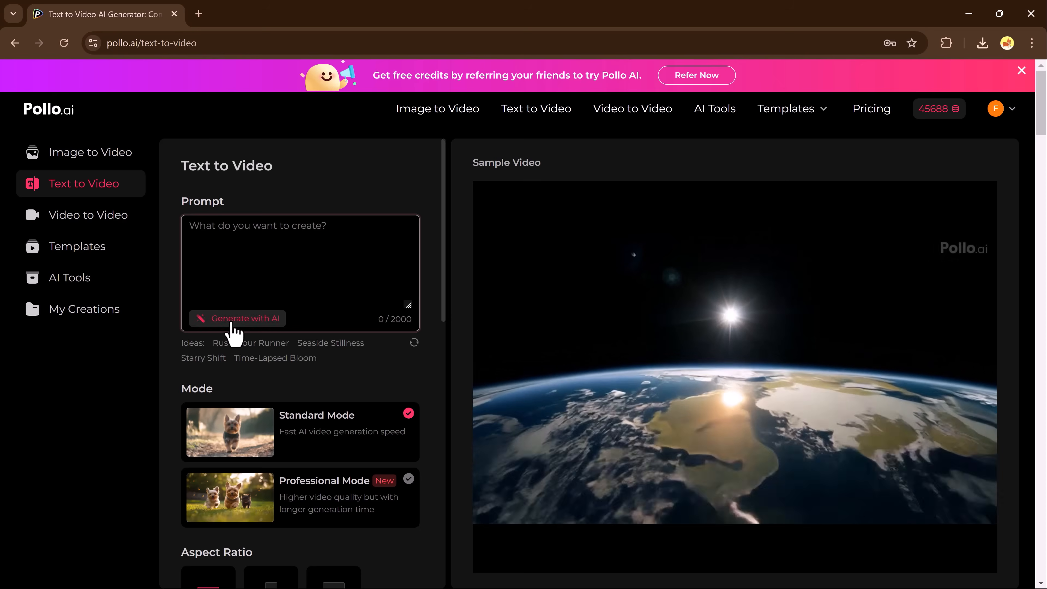
left_click(237, 318)
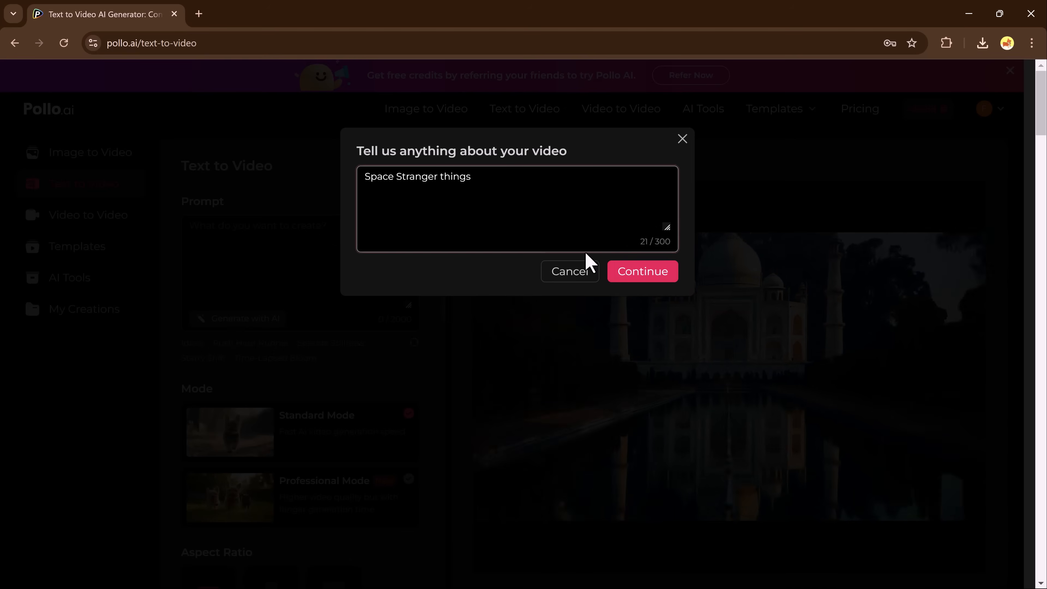
left_click(642, 272)
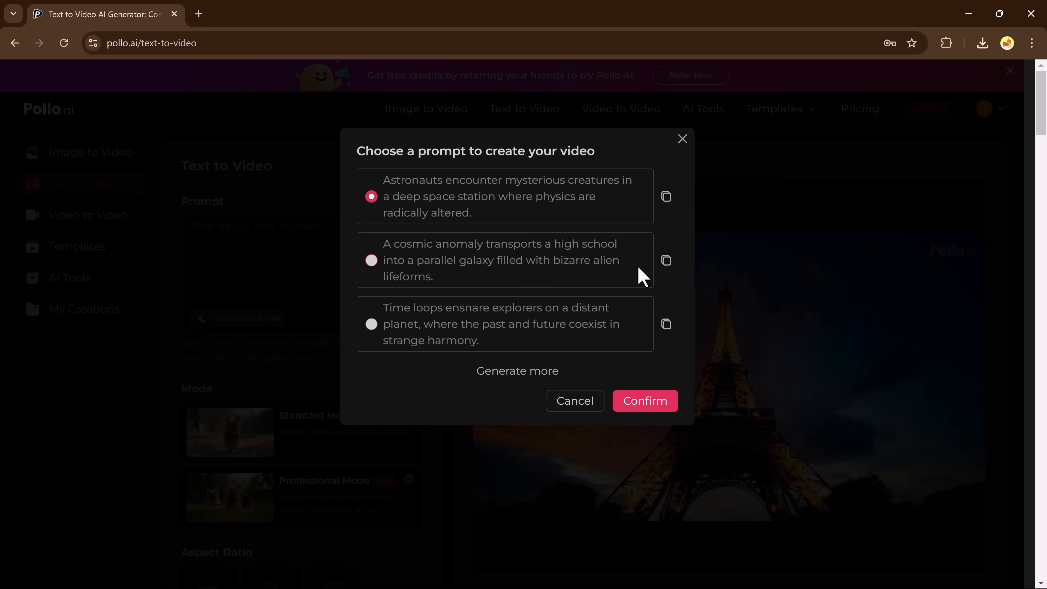
left_click(645, 400)
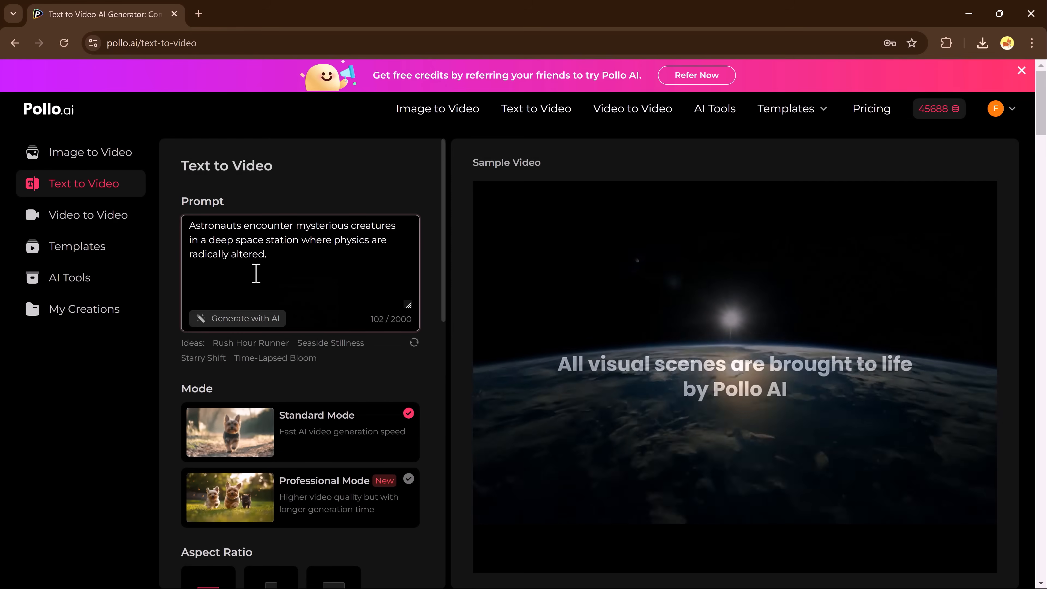
Step: Choose the portrait 9:16 aspect ratio for the astronaut video
scroll("down", 3)
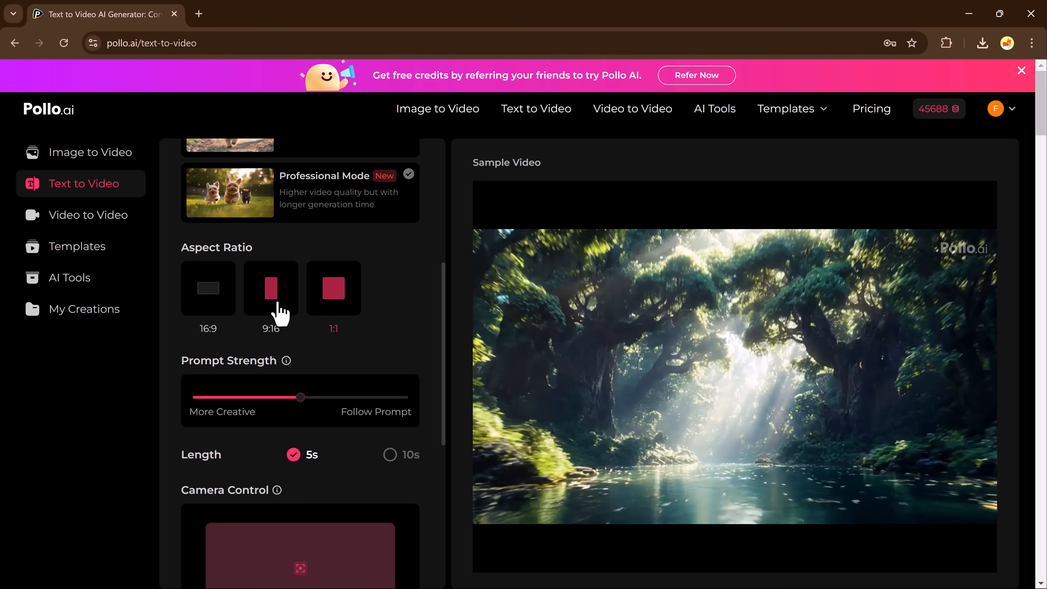
scroll("down", 3)
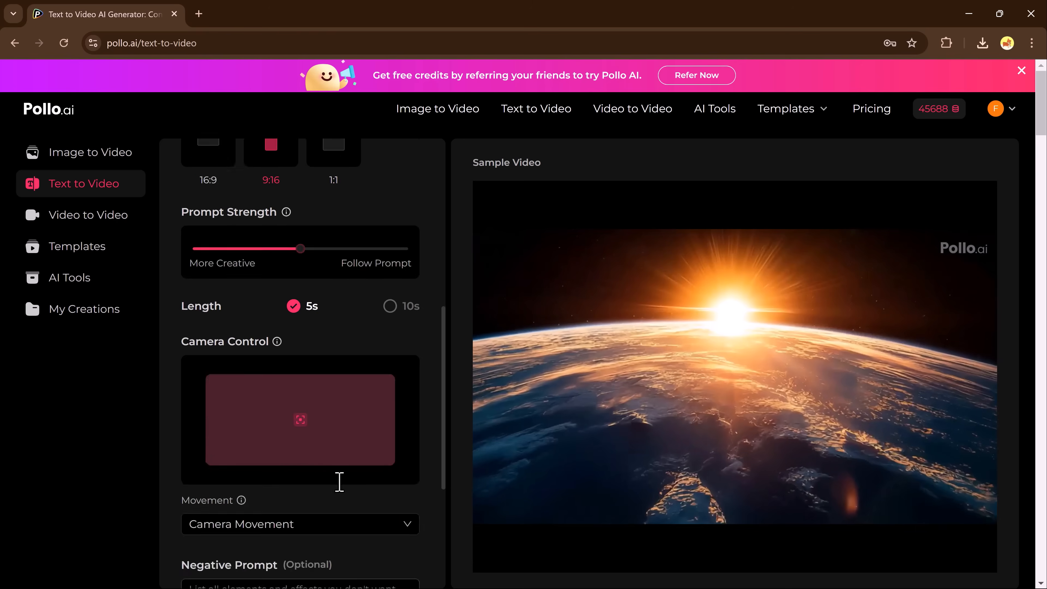
scroll("down", 3)
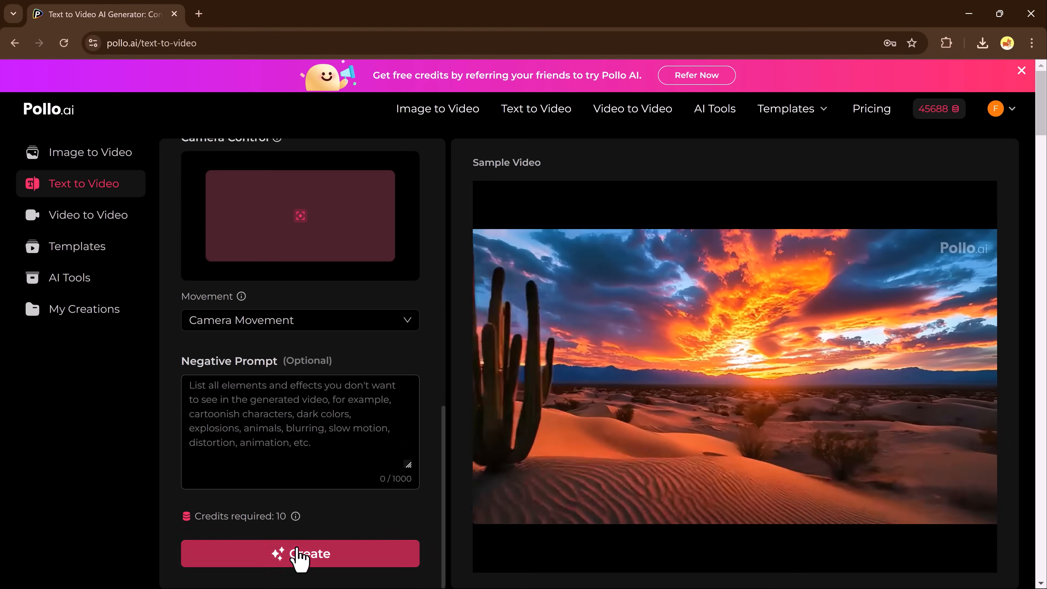
Step: Create and play the 5-second vertical astronaut video, then switch to Video to Video with the meadow clip
left_click(300, 553)
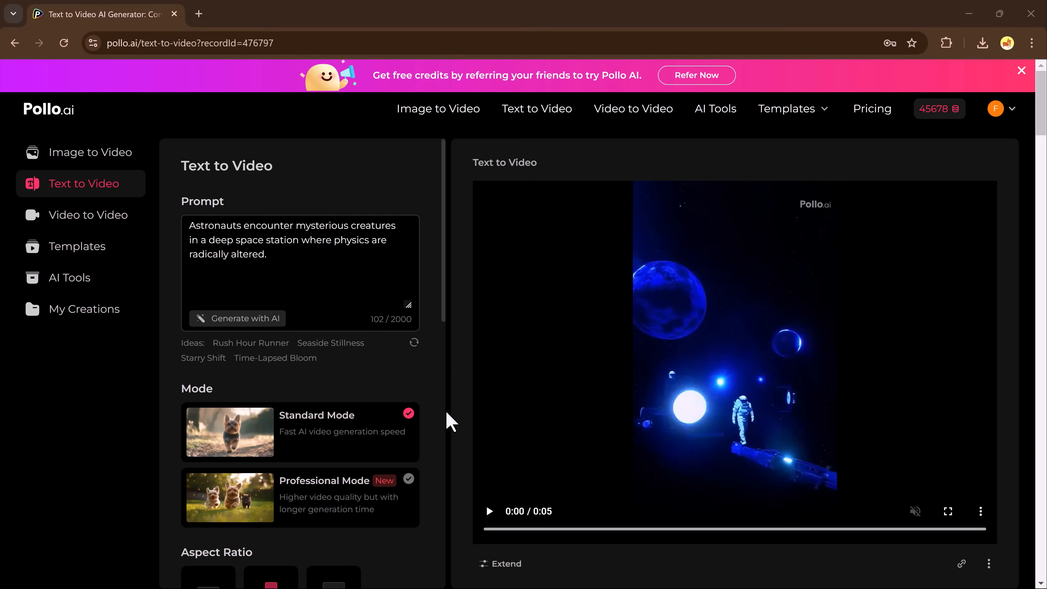
mouse_move(679, 416)
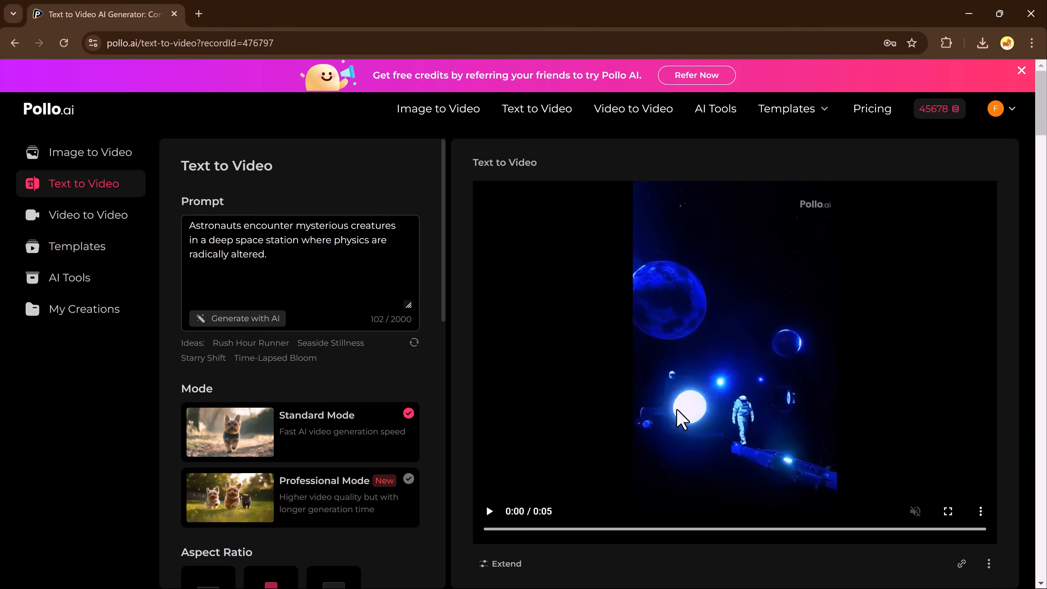
left_click(489, 512)
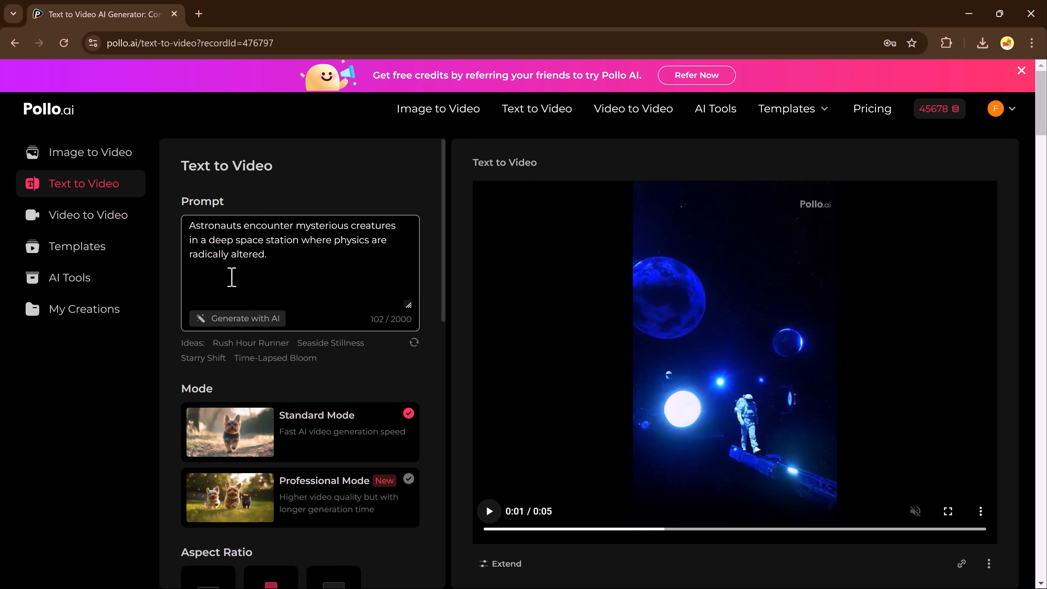
mouse_move(109, 228)
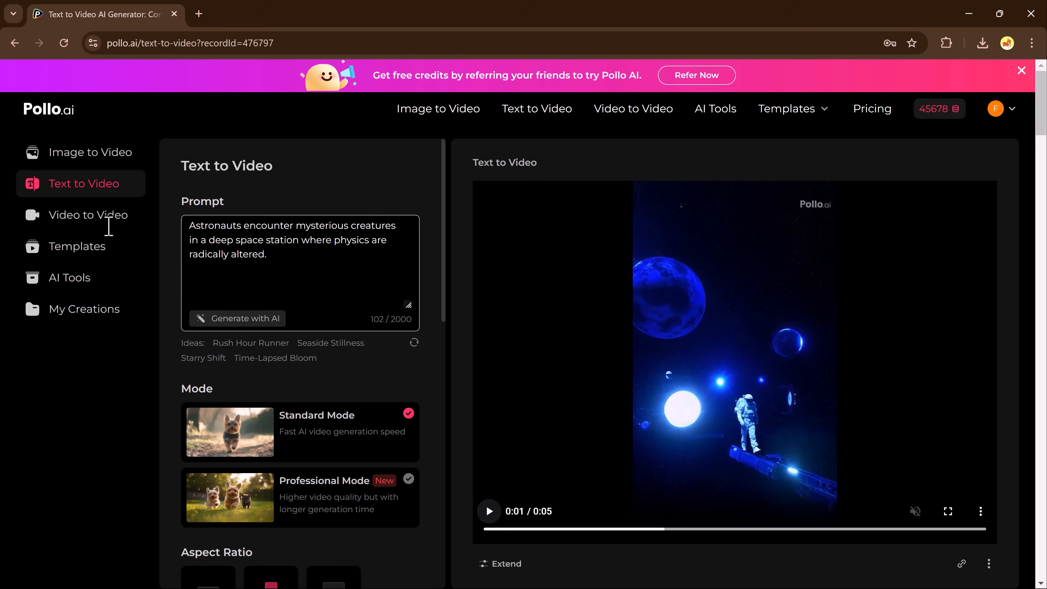
left_click(89, 215)
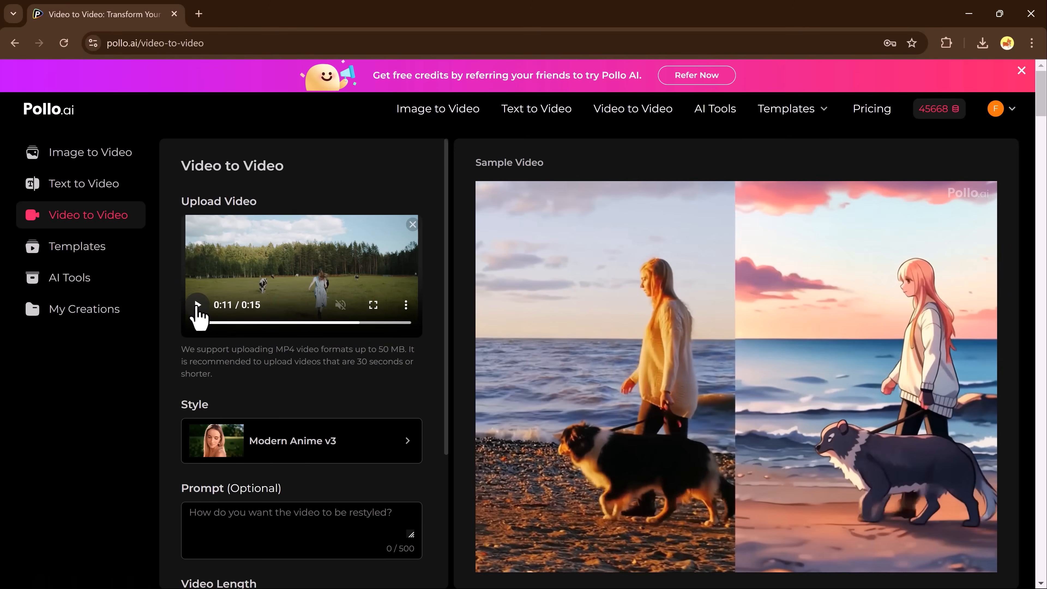
Step: Apply the Disney Pixar style to the meadow clip and start creating the restyled video
left_click(293, 440)
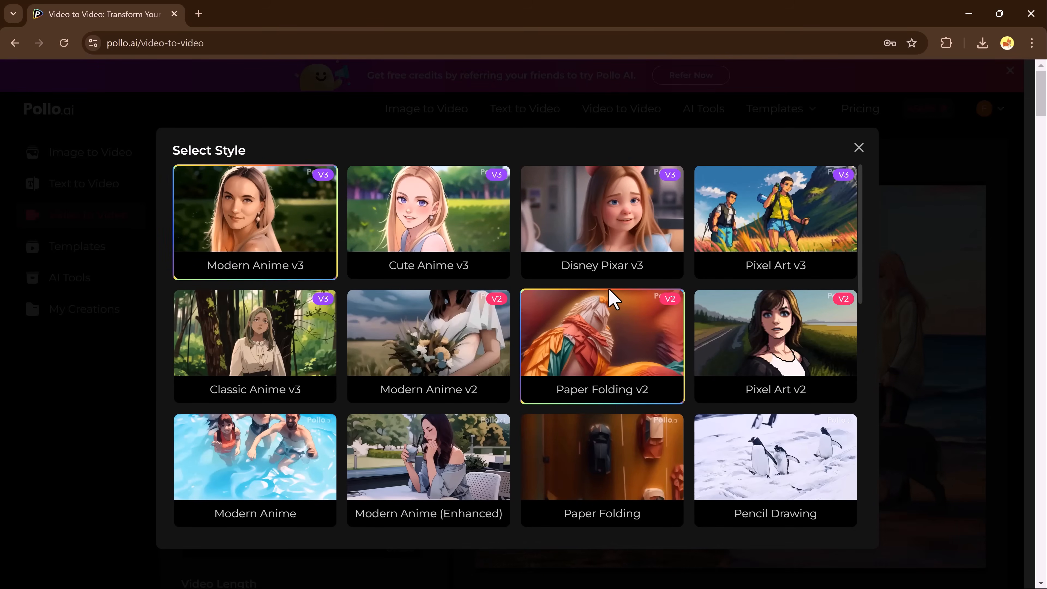
scroll("down", 3)
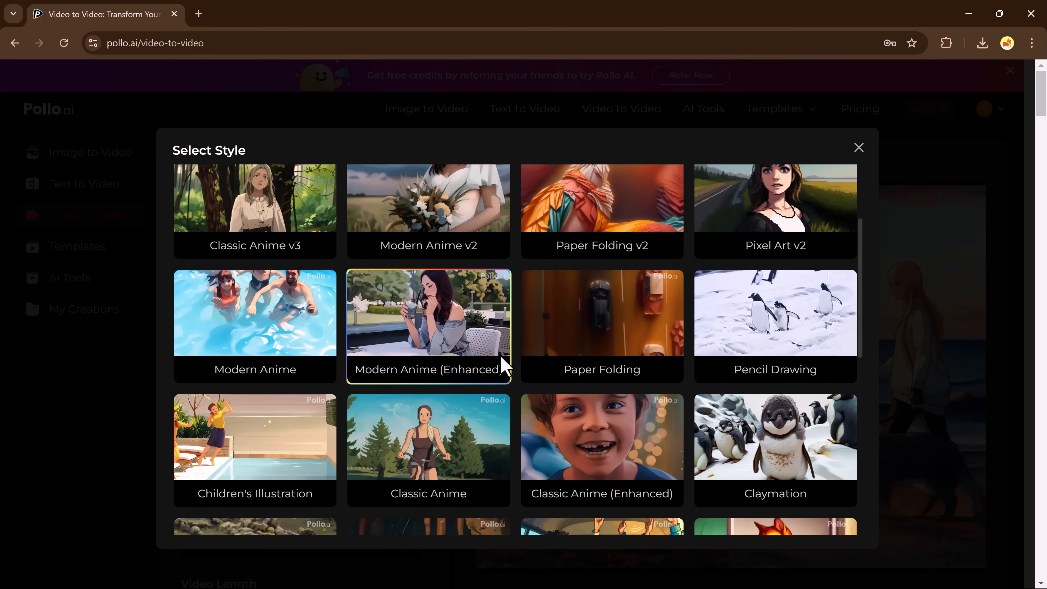
scroll("down", 3)
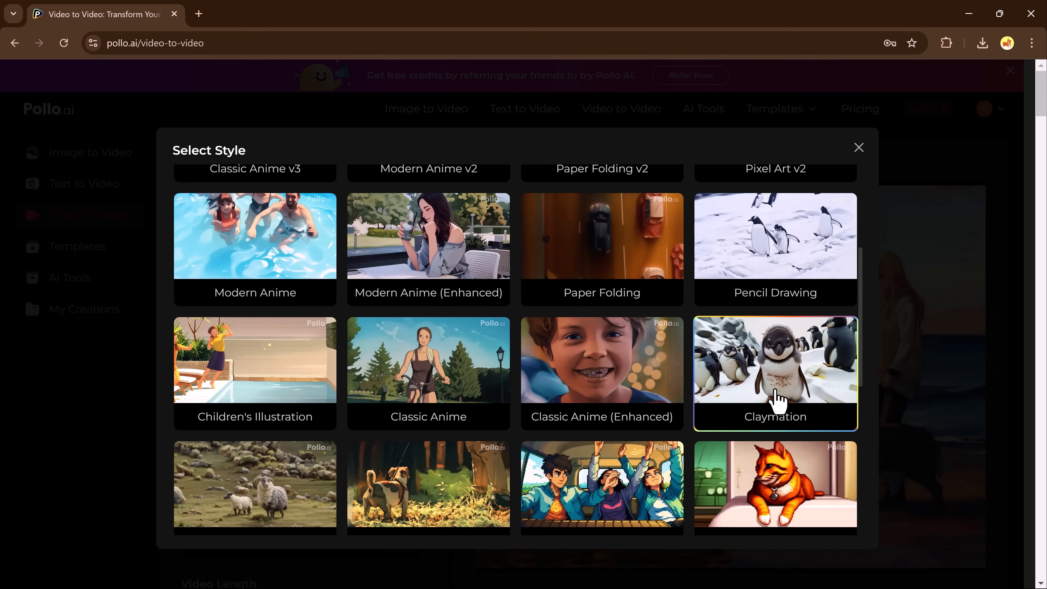
scroll("down", 3)
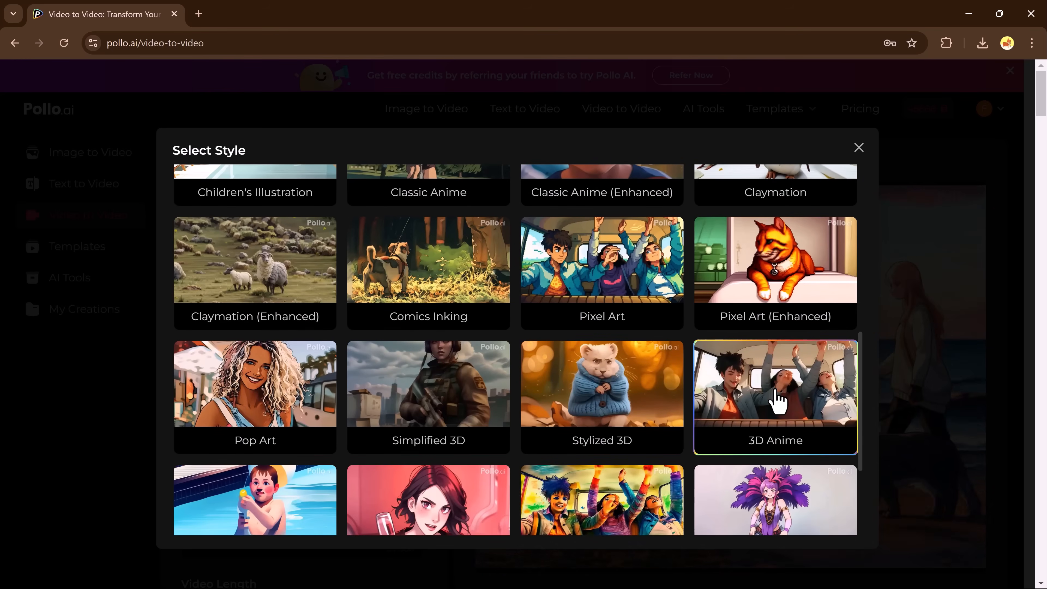
scroll("down", 3)
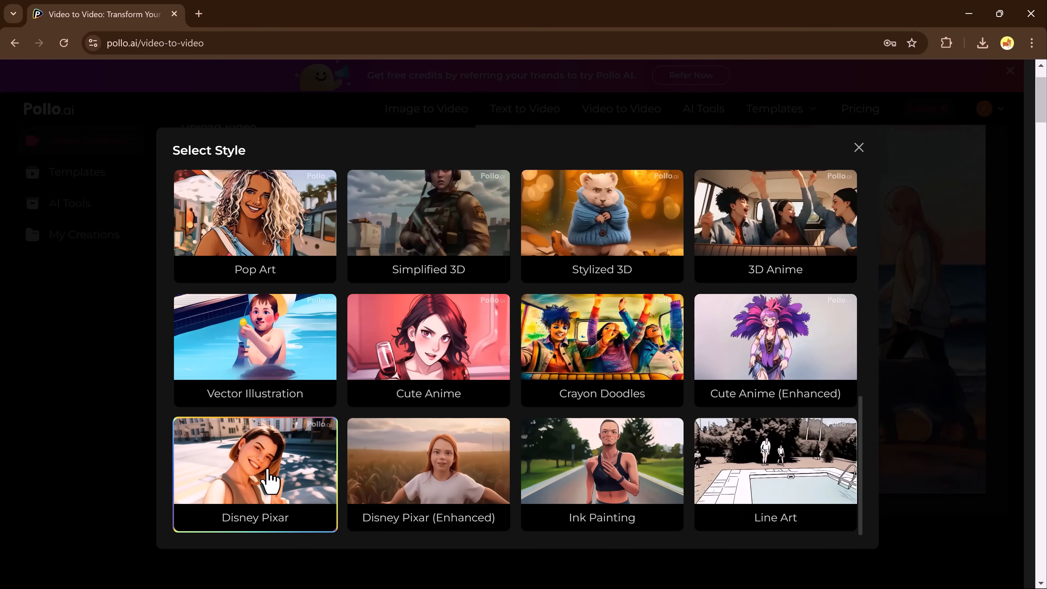
left_click(266, 471)
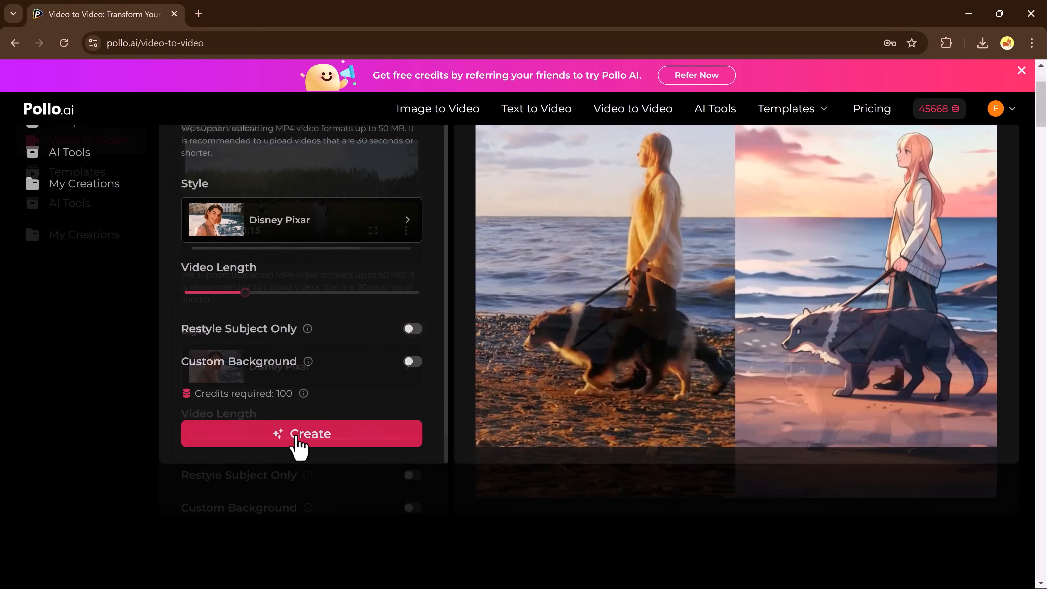
left_click(301, 434)
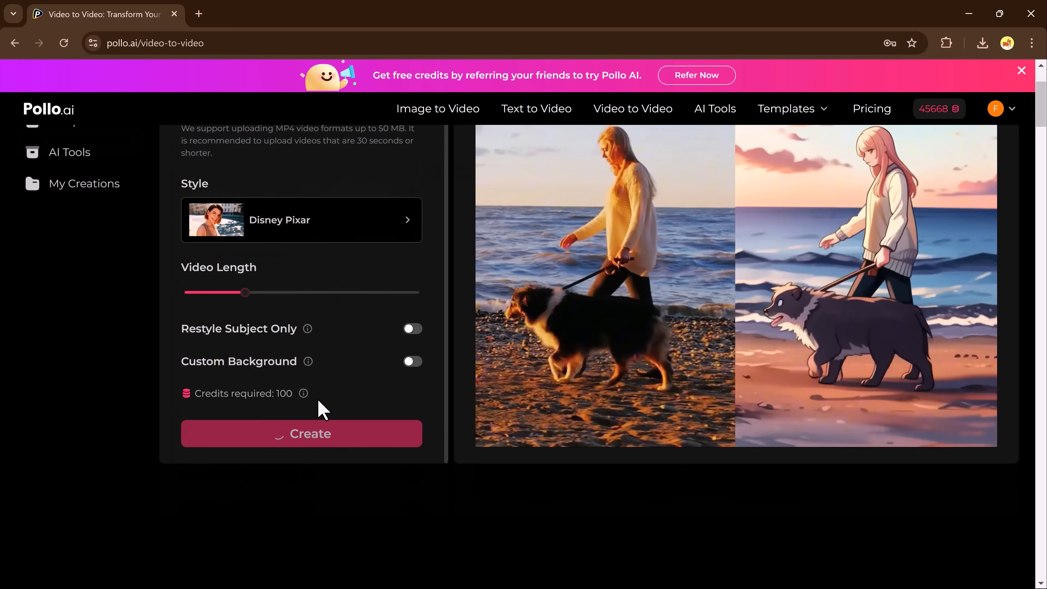
Step: Play the finished 10-second Disney Pixar meadow video and reveal its player options menu
left_click(310, 433)
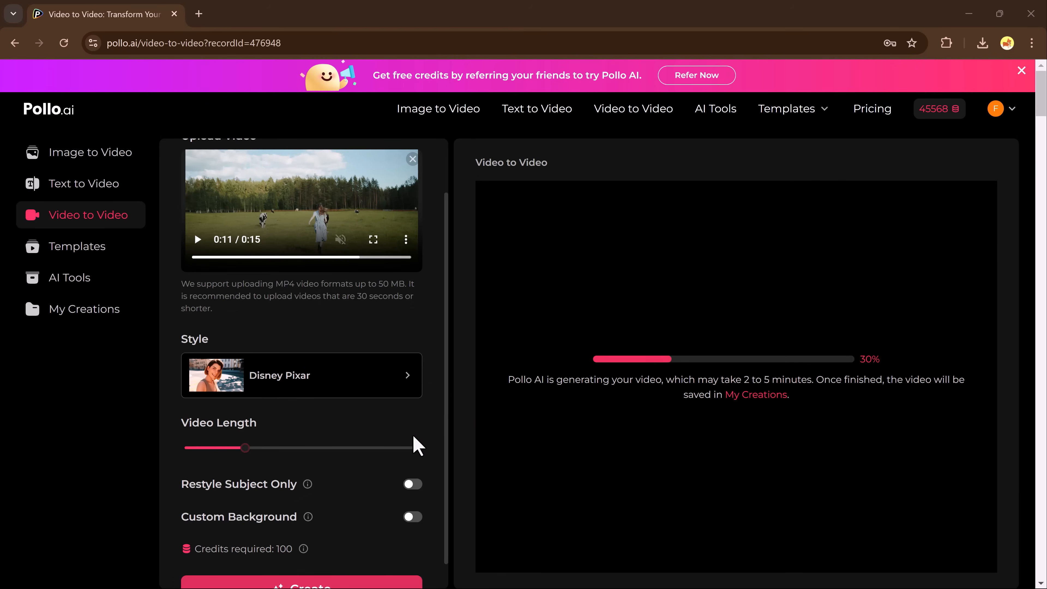
mouse_move(410, 431)
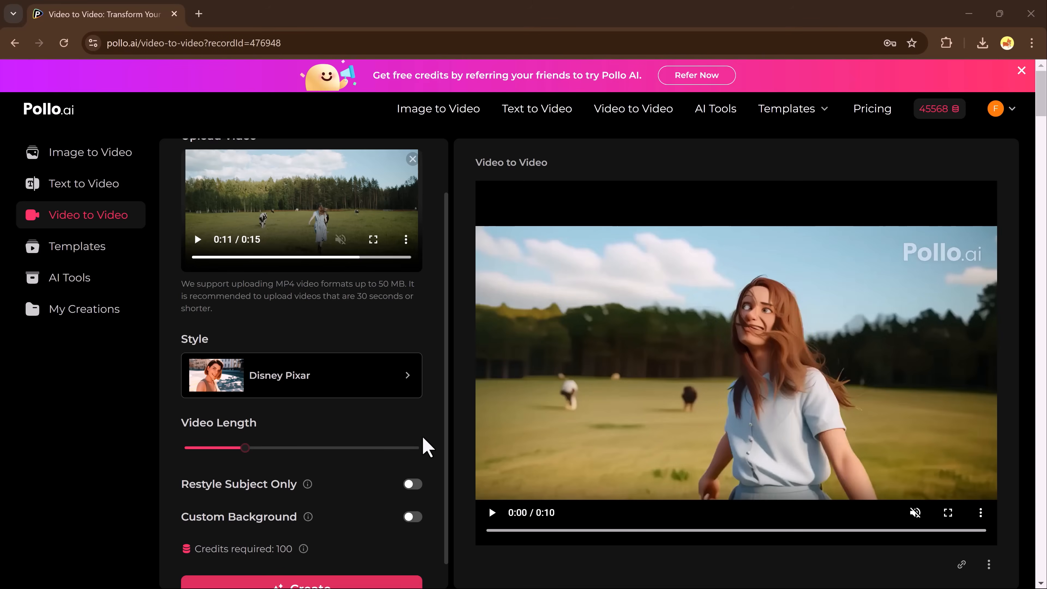
left_click(492, 513)
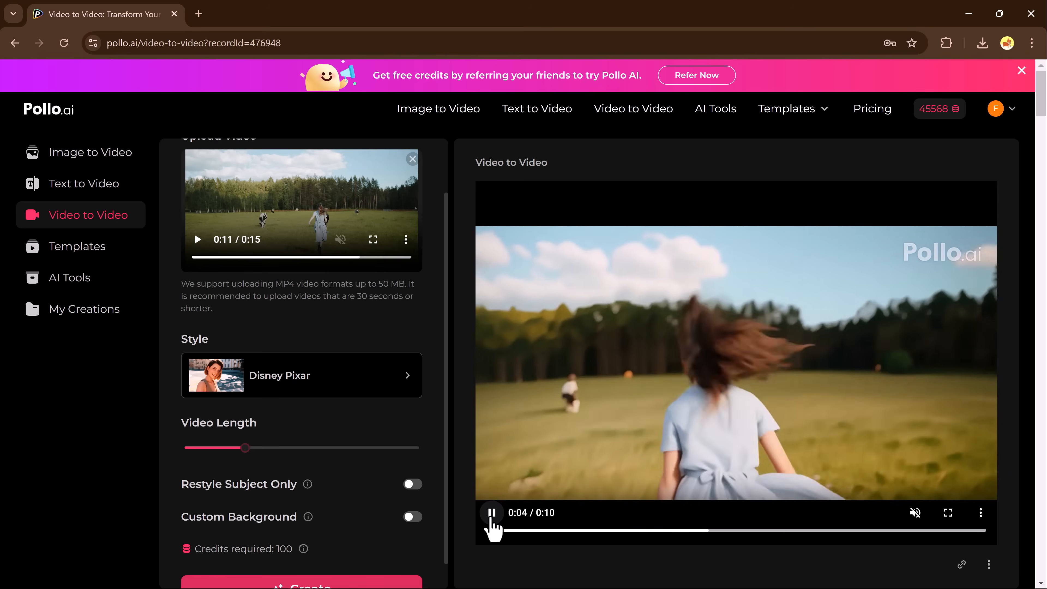
mouse_move(731, 422)
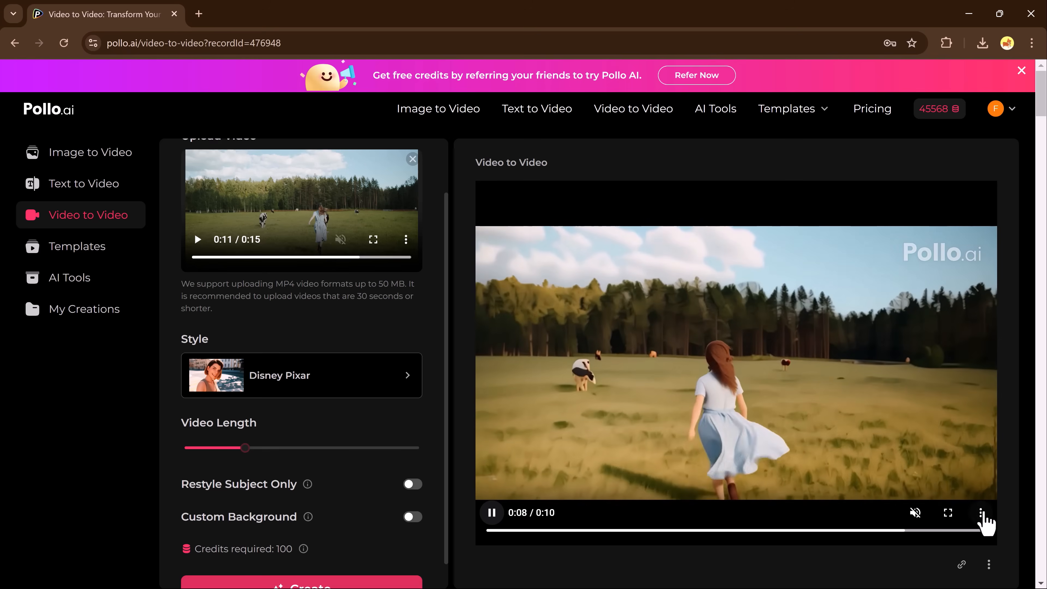
left_click(980, 513)
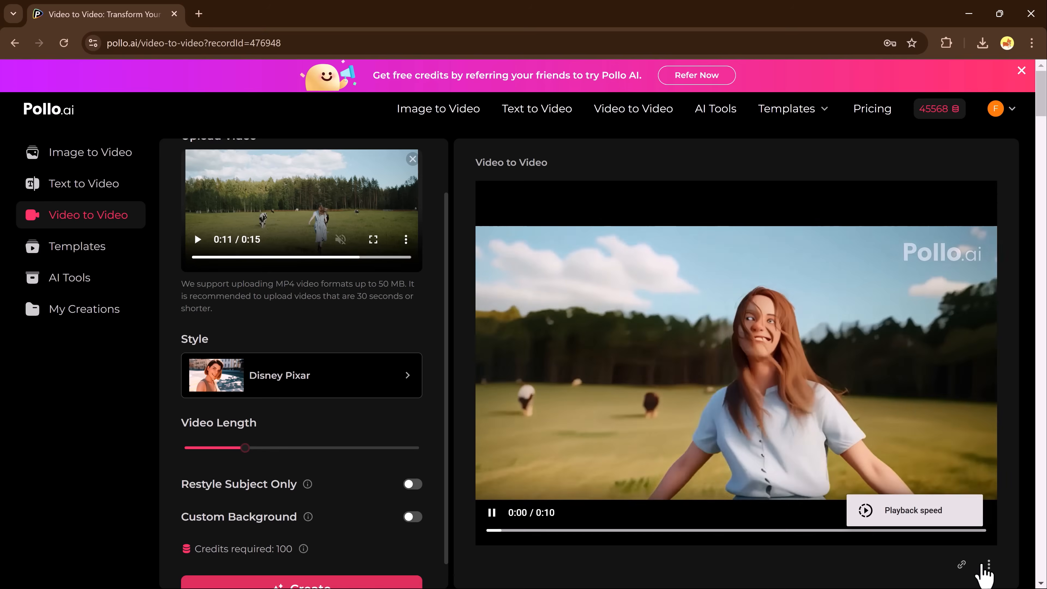
left_click(988, 565)
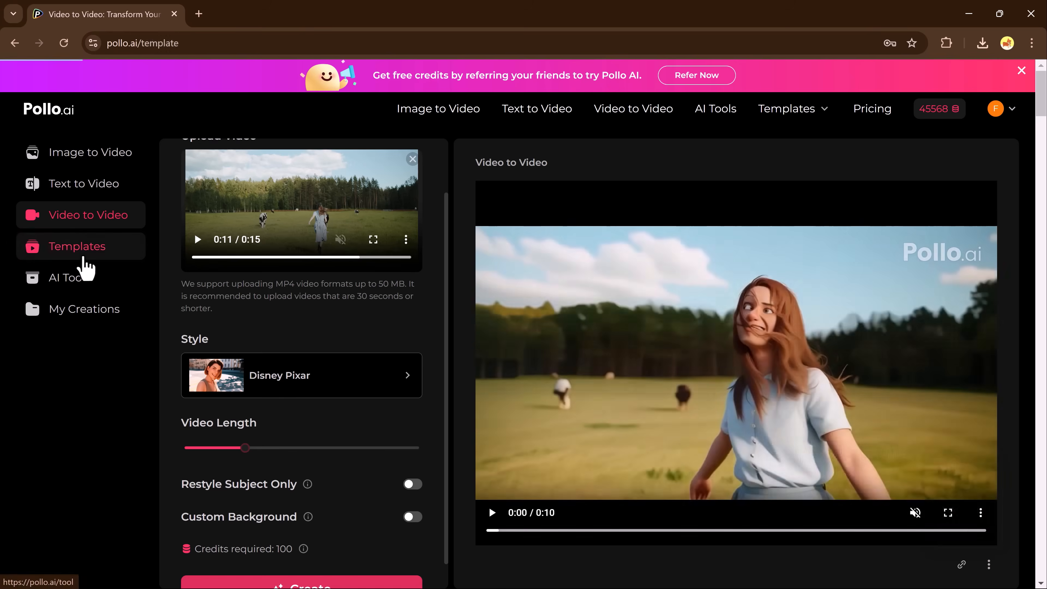
Step: Browse the Templates gallery and start the AI Hug Generator template
left_click(77, 246)
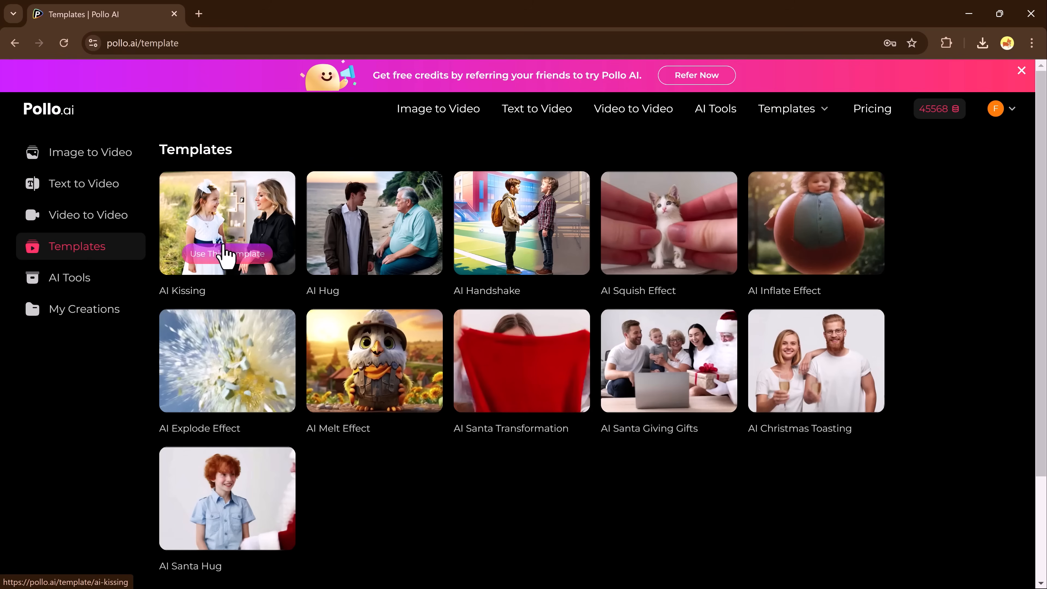
mouse_move(508, 266)
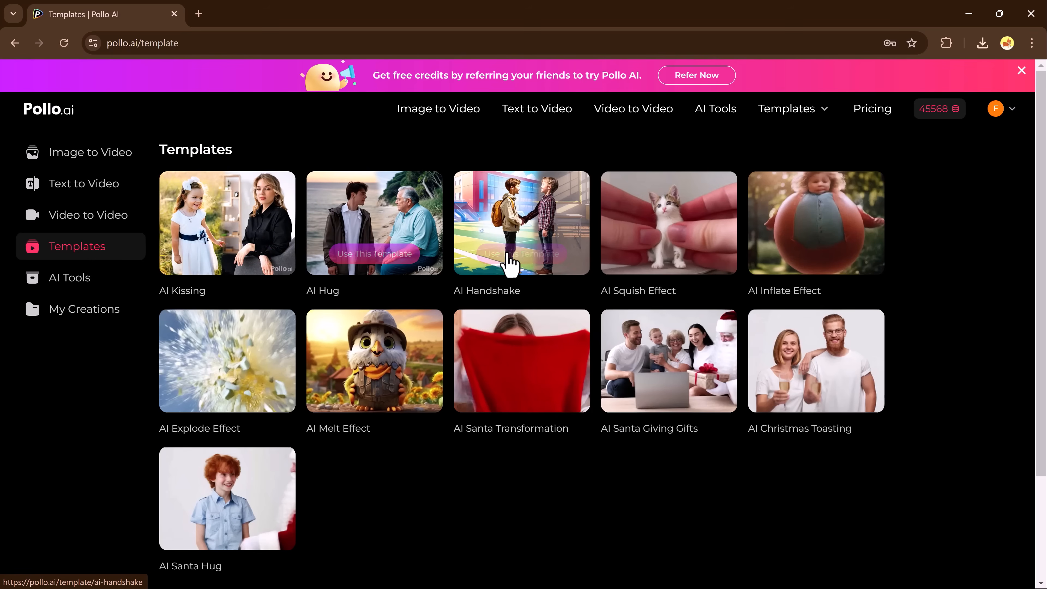
mouse_move(753, 245)
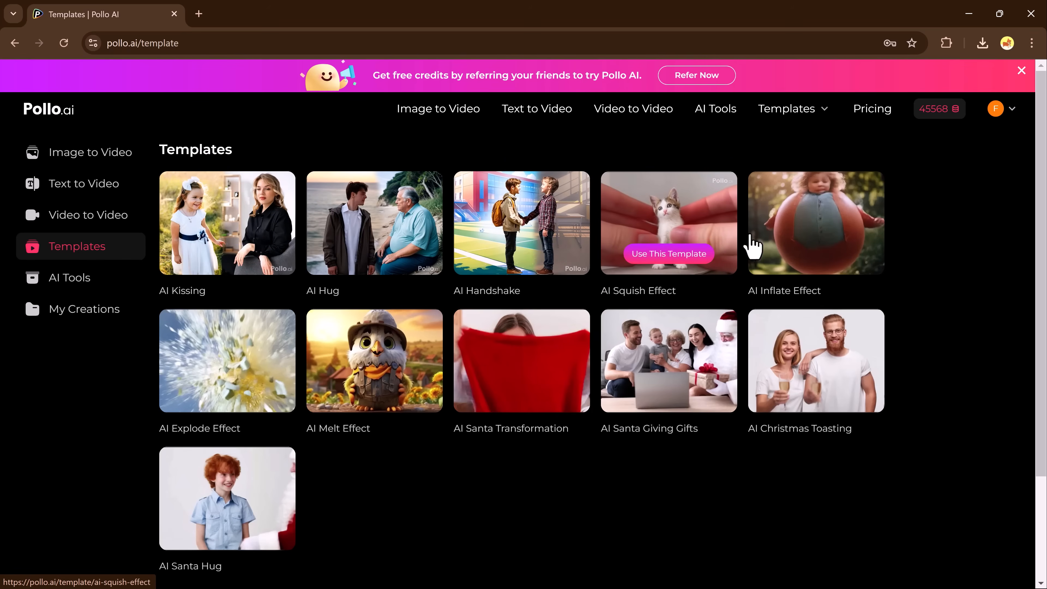
mouse_move(482, 357)
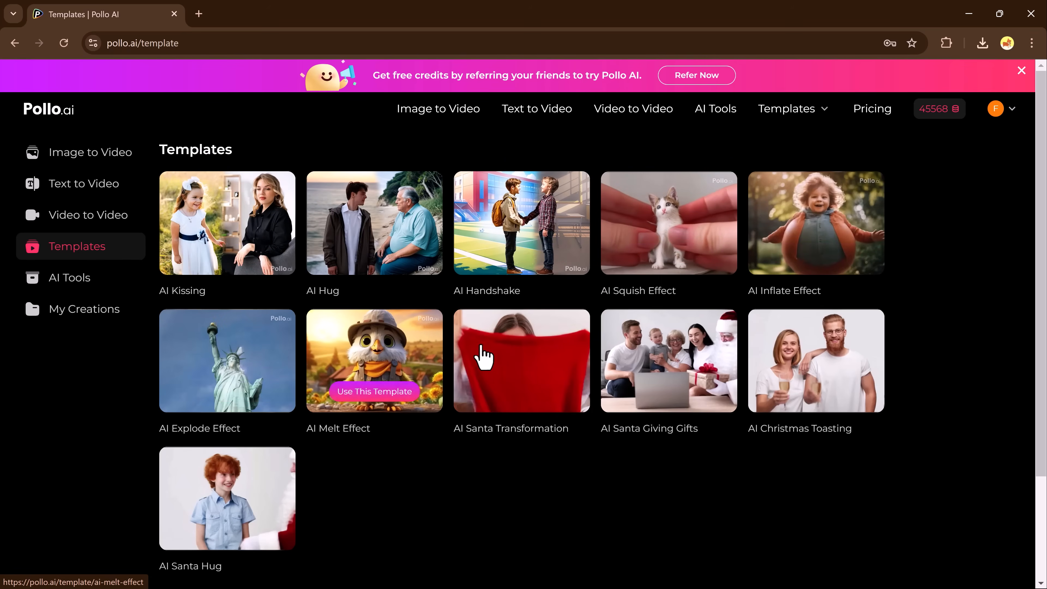
mouse_move(523, 360)
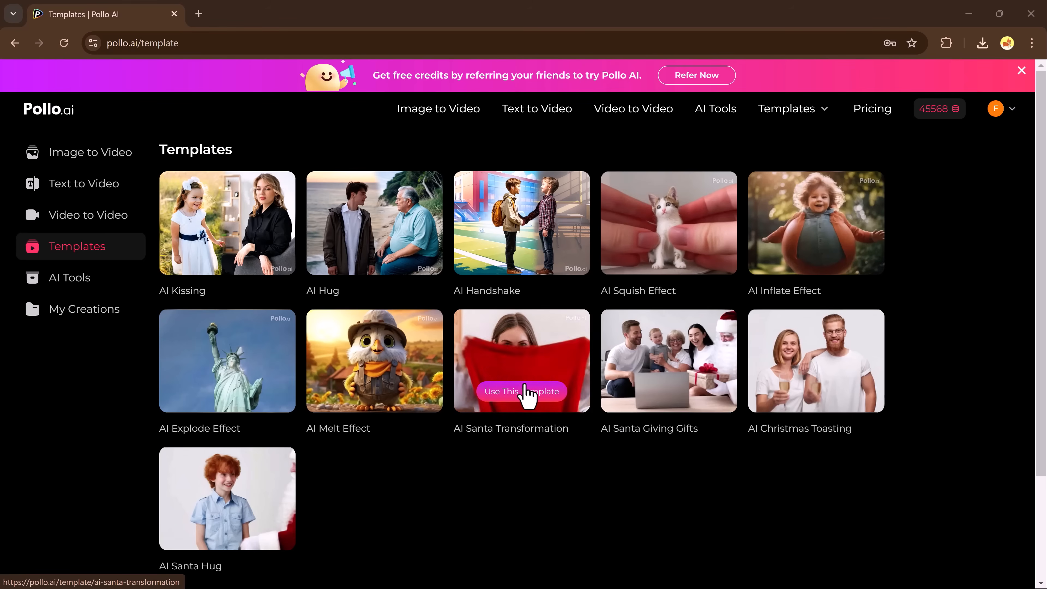
mouse_move(376, 261)
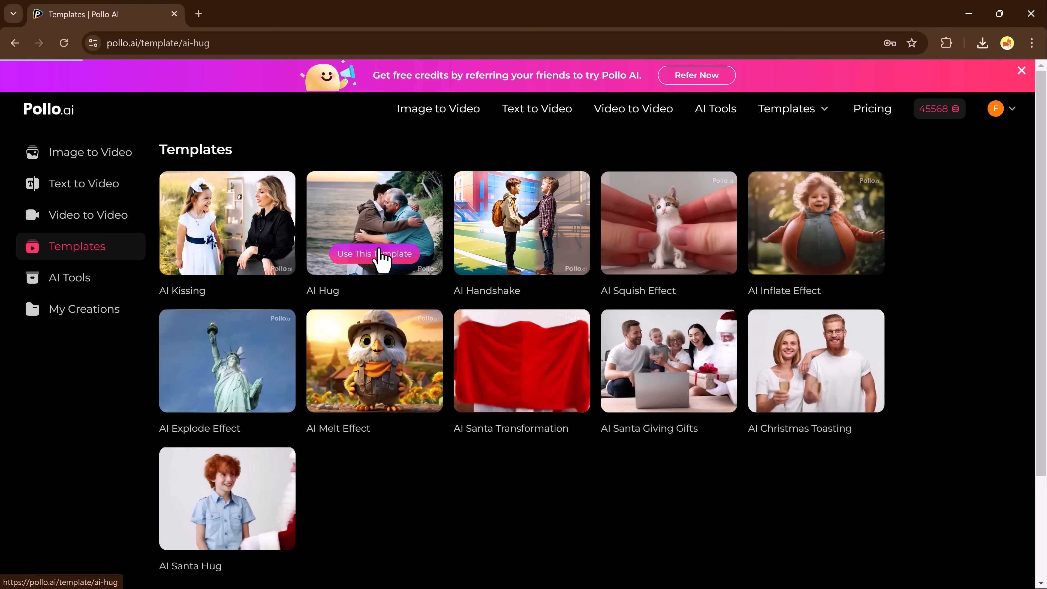
left_click(375, 253)
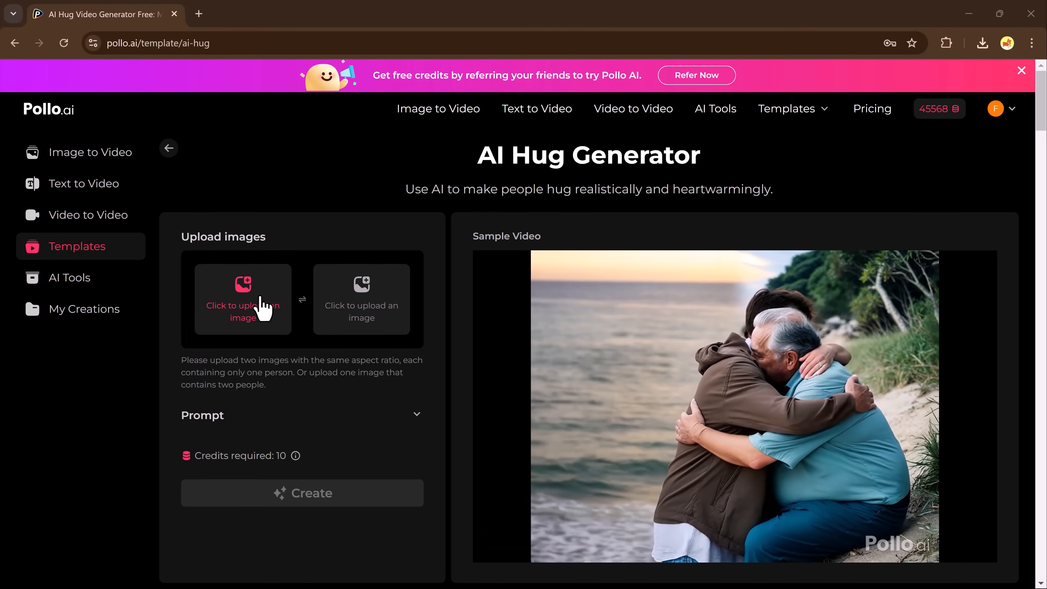
Step: Upload and frame the man's and woman's photos, create and play the 3-second hug video, then return to Templates
left_click(243, 299)
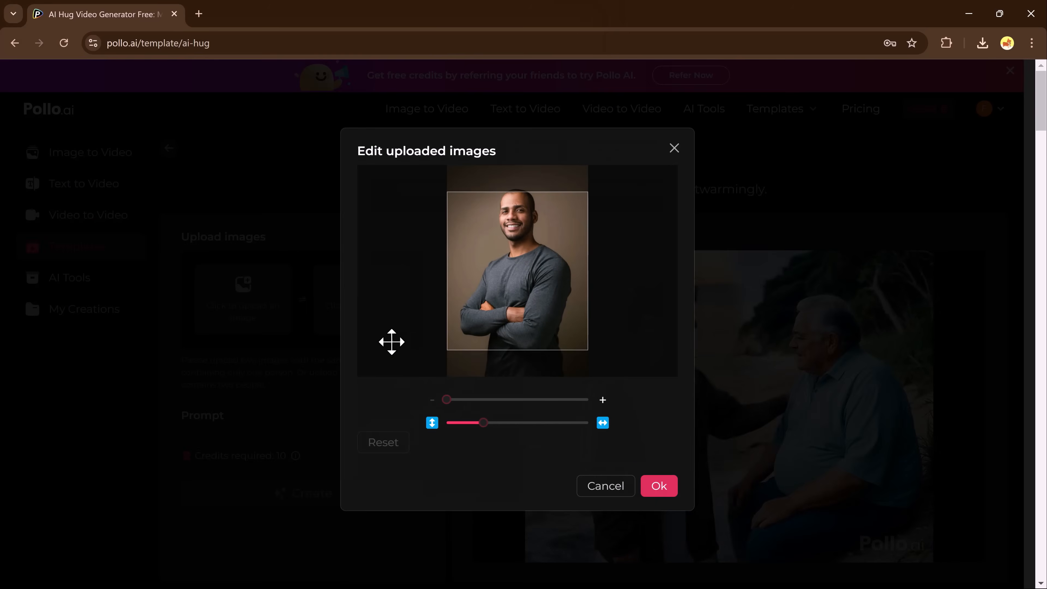
left_click_drag(482, 422, 465, 422)
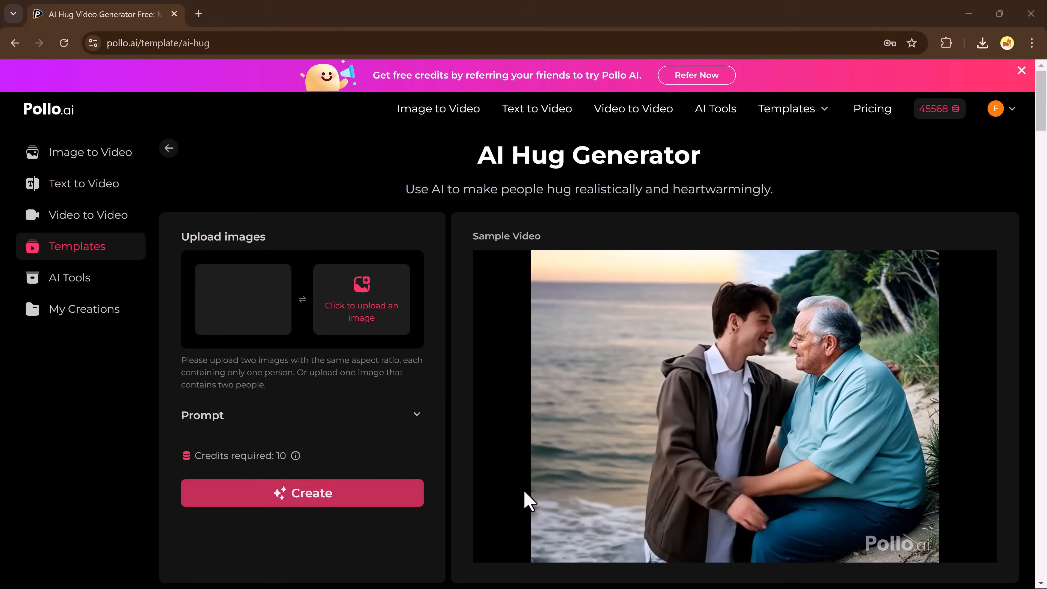
left_click(306, 493)
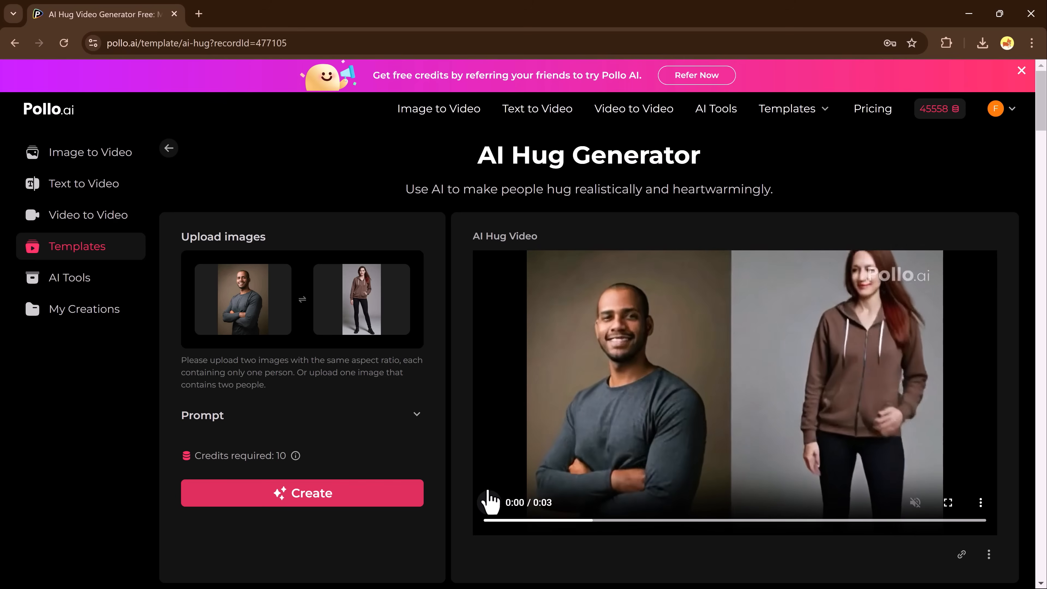
left_click(489, 502)
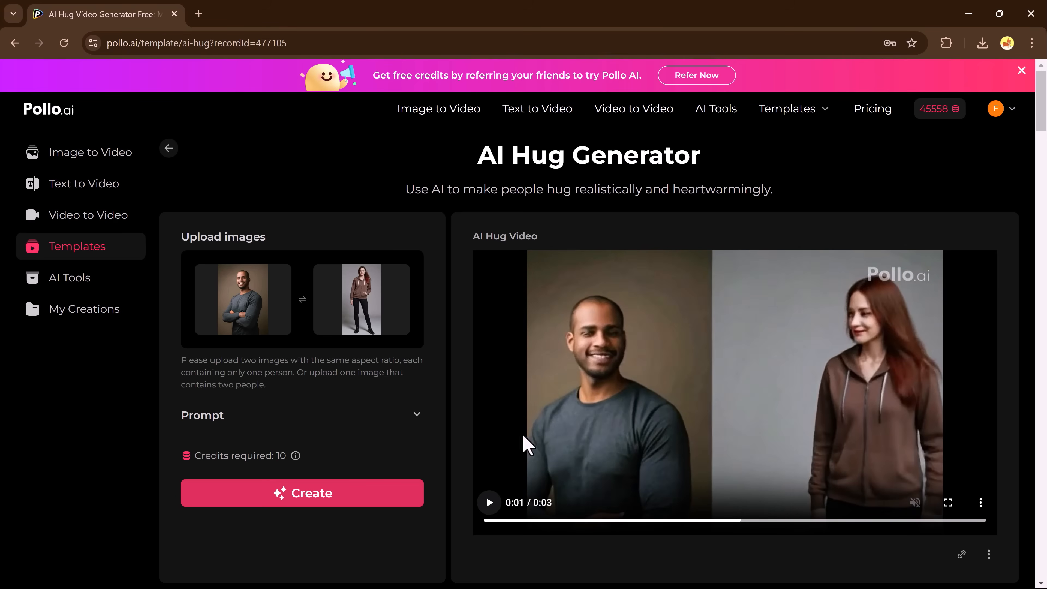
mouse_move(230, 340)
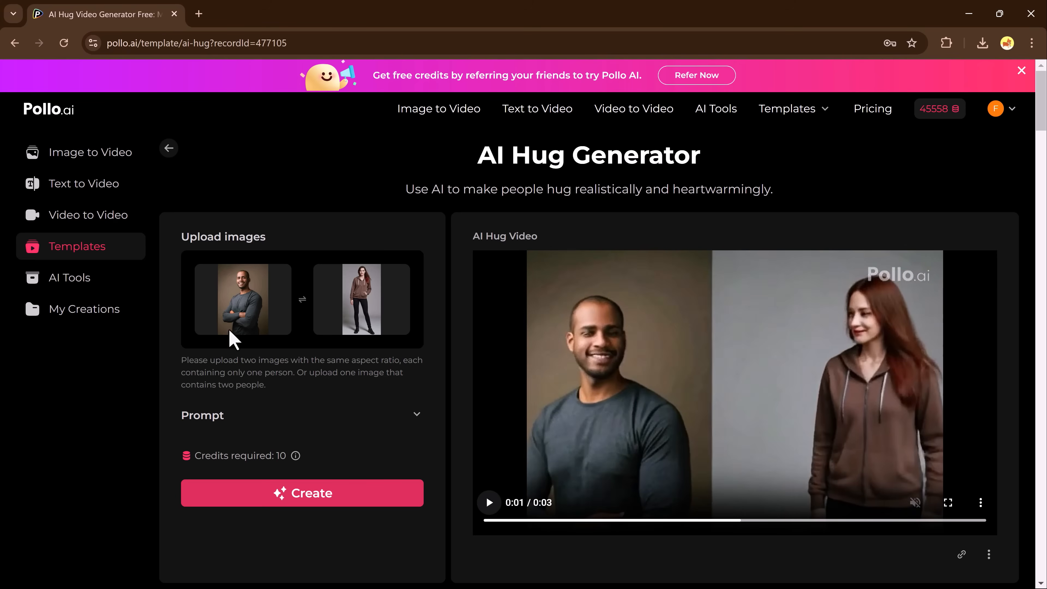
left_click(77, 246)
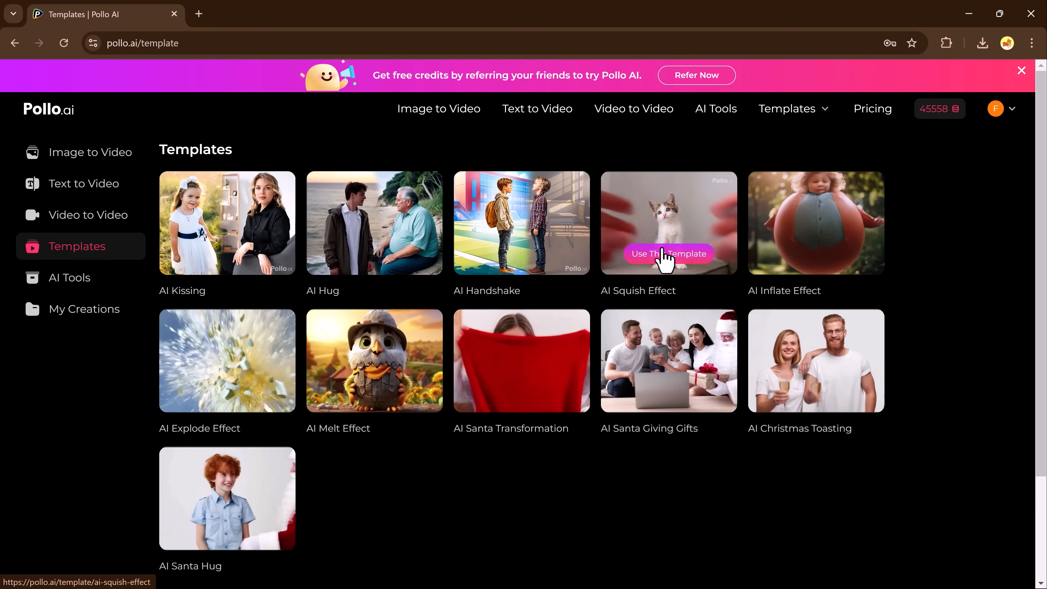
Step: Start the AI Squish Effect template with the man's portrait and create the squish video
left_click(668, 253)
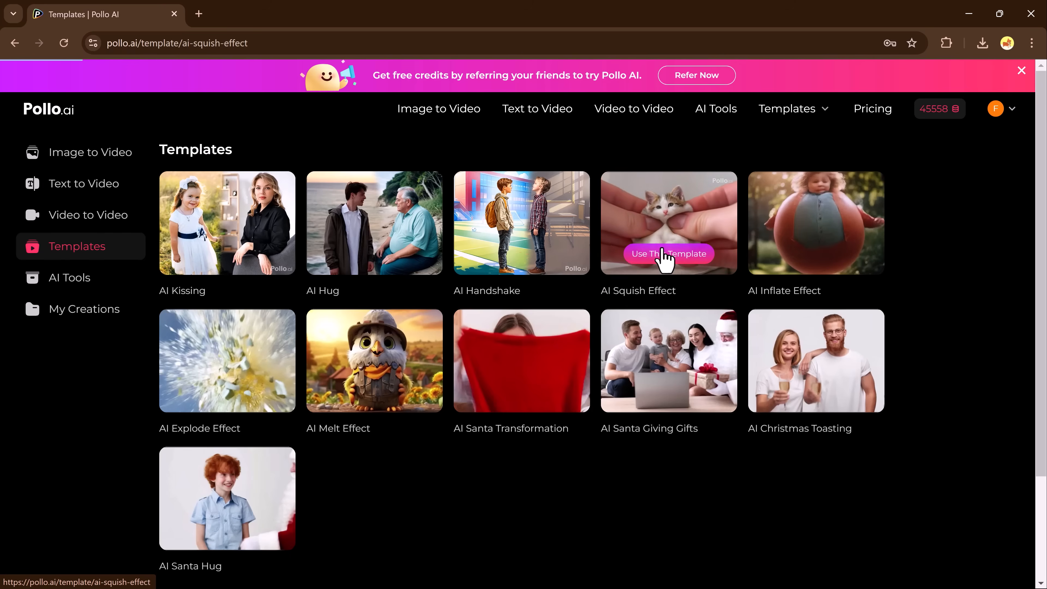
left_click(669, 254)
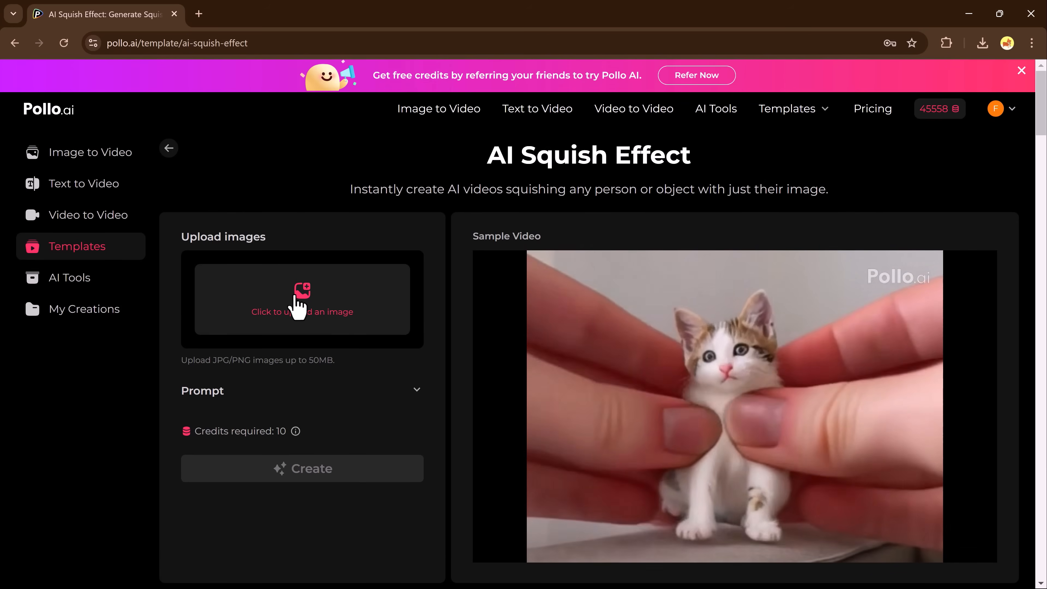
left_click(299, 309)
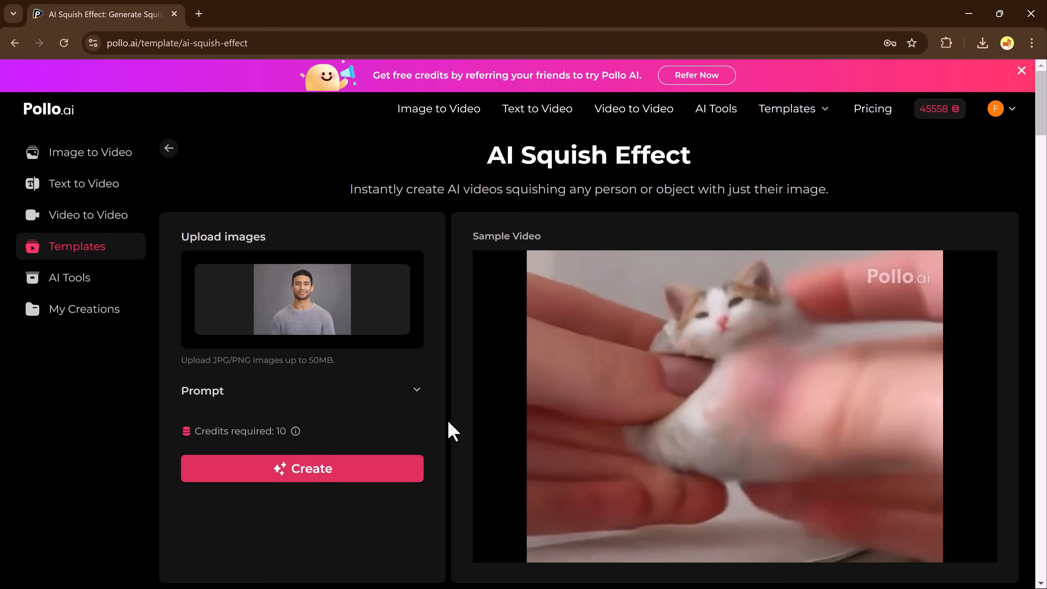
left_click(311, 469)
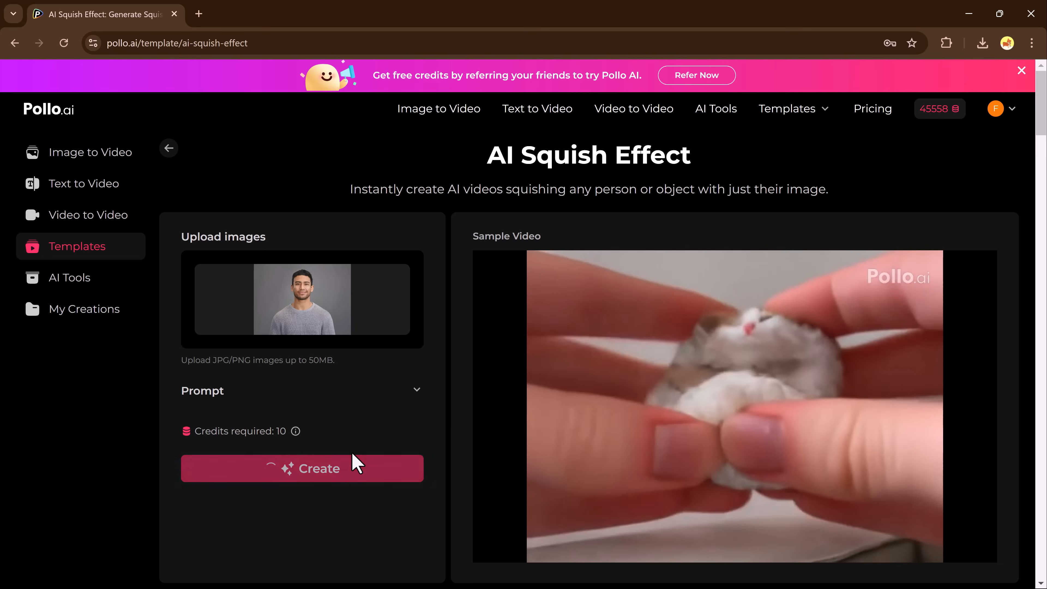
left_click(319, 468)
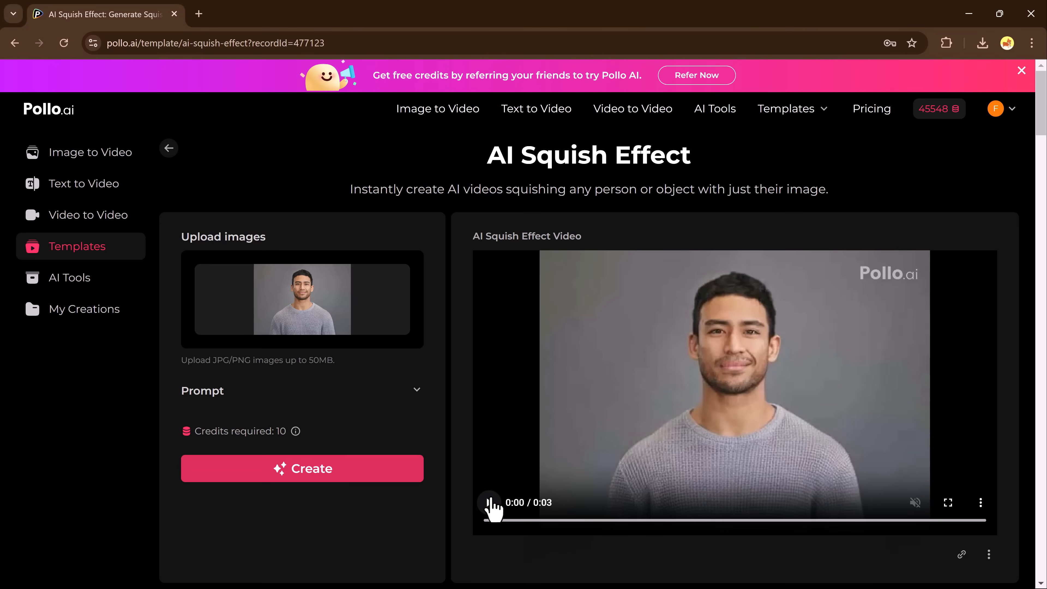
Step: Play the 3-second squish video and download it as an MP4 from the player menu
left_click(489, 503)
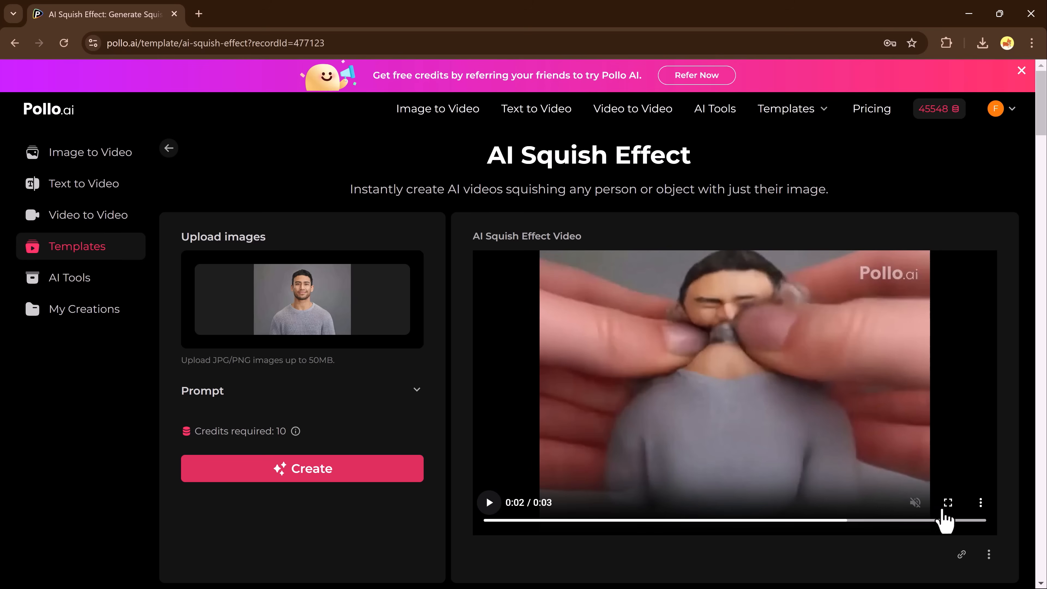
left_click(988, 553)
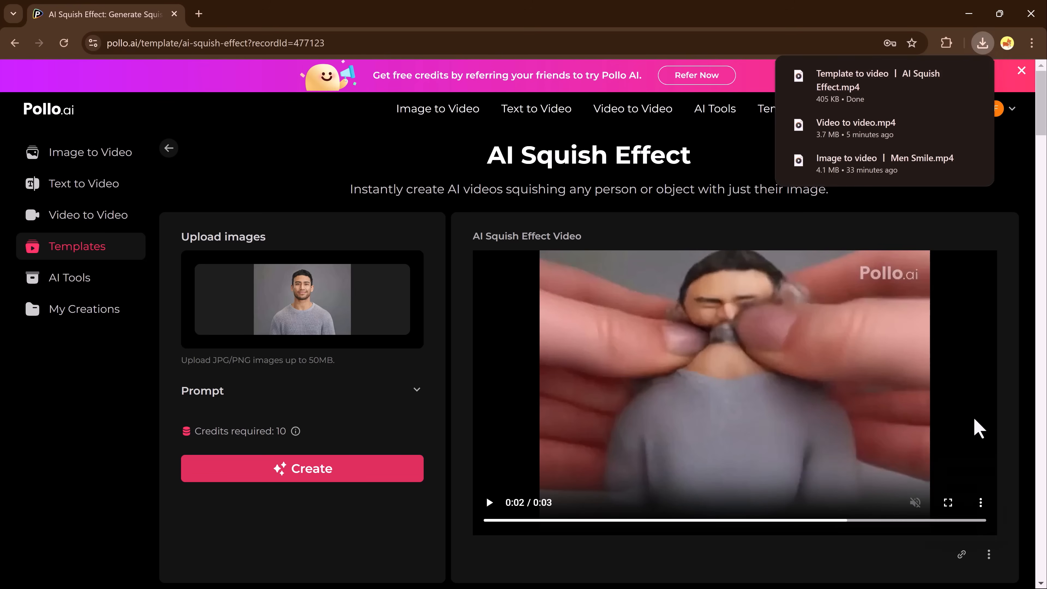
mouse_move(997, 419)
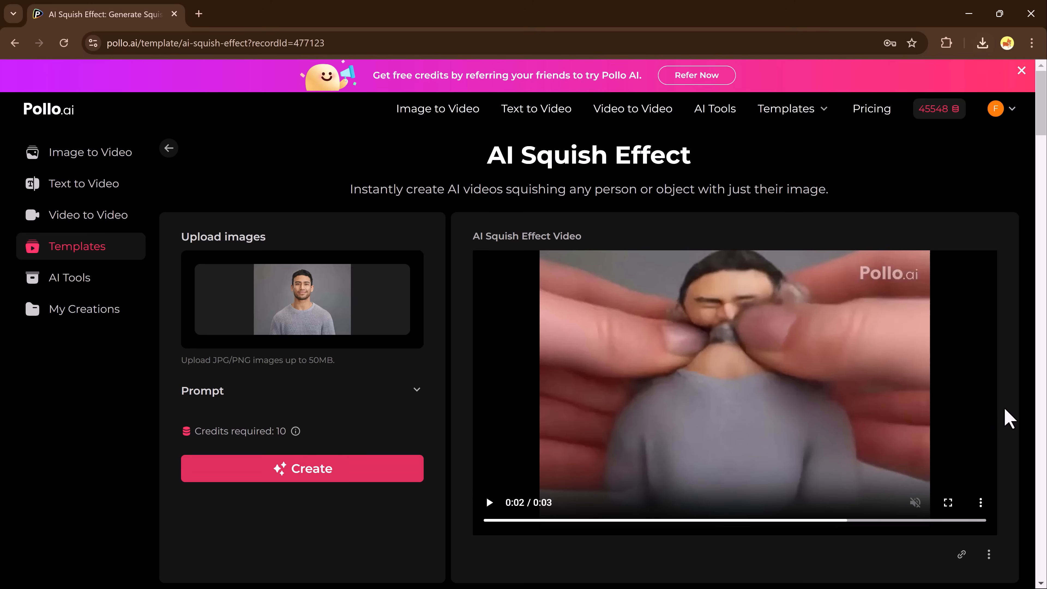
mouse_move(146, 307)
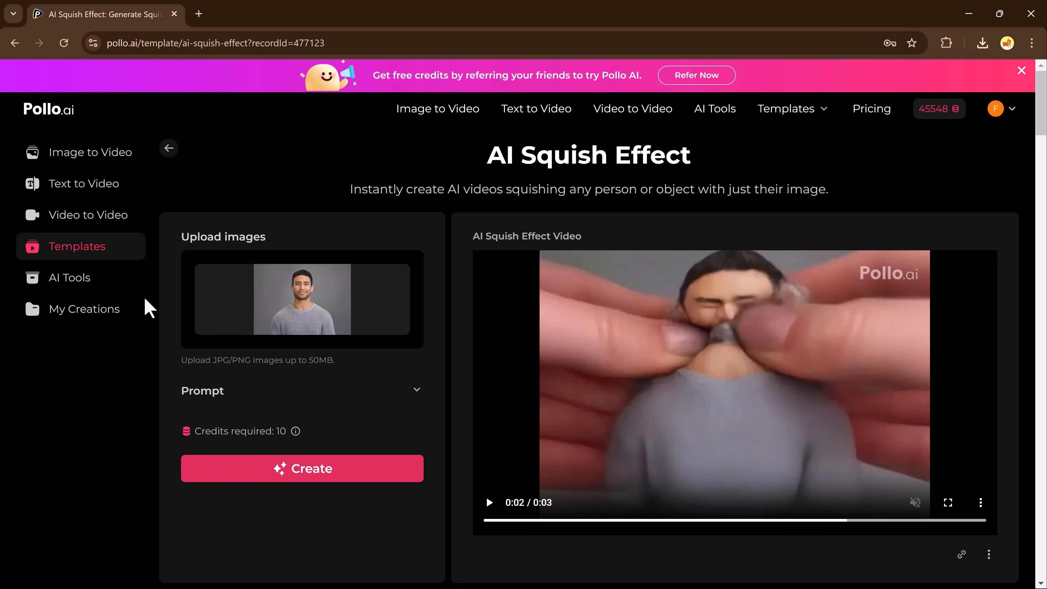
Step: View the AI Tools list showing Video Upscaler, then return to the Pollo AI home page
left_click(70, 277)
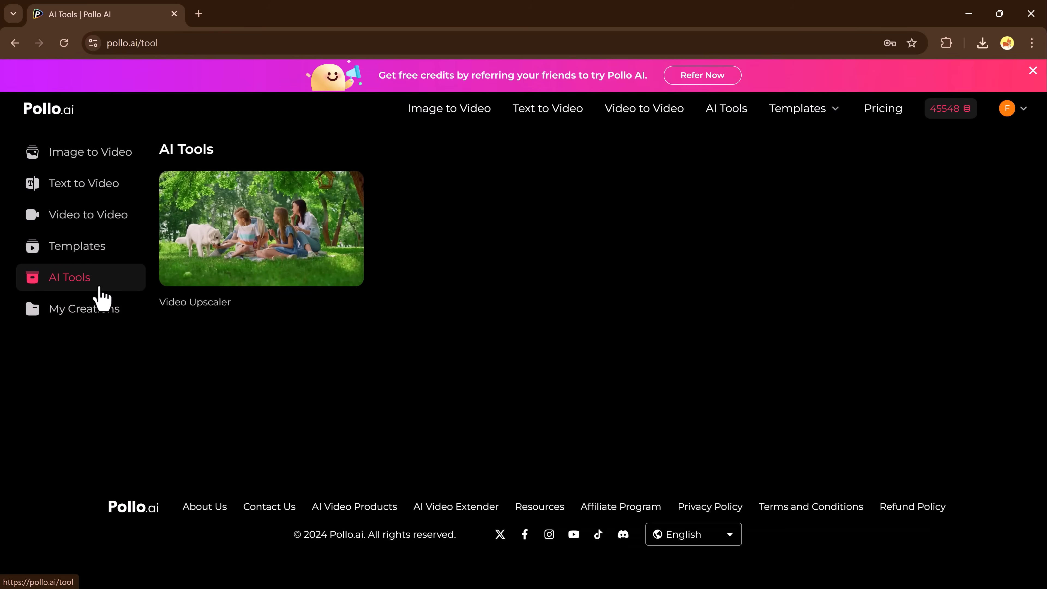
mouse_move(94, 210)
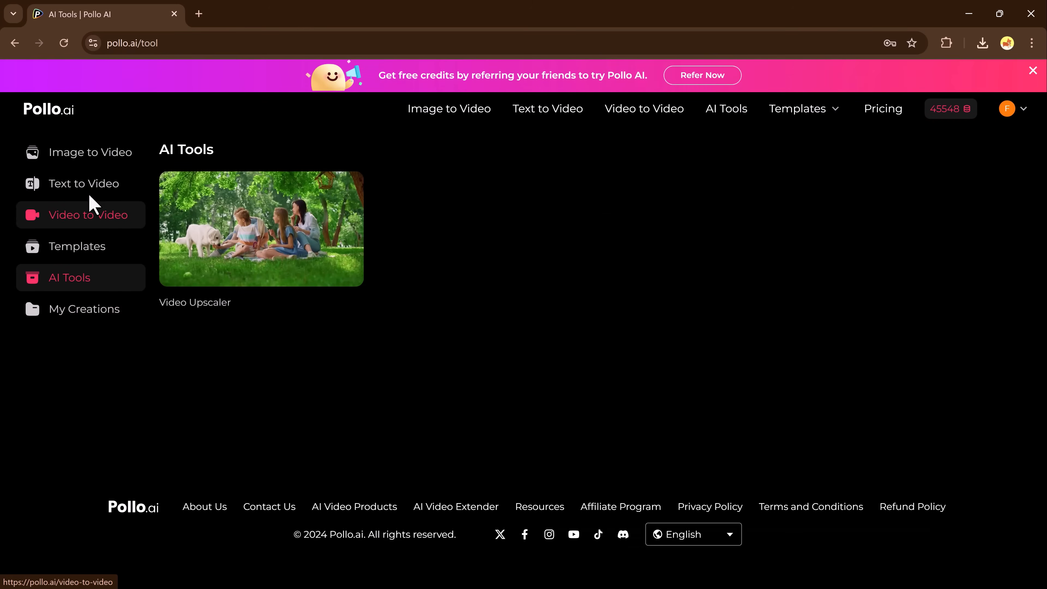
left_click(90, 152)
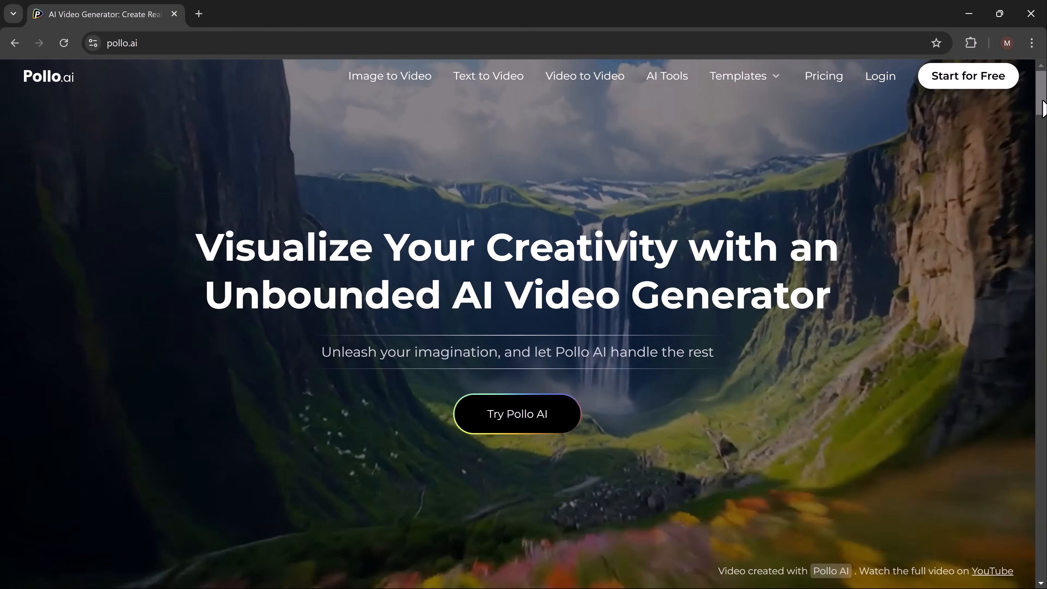
scroll("down", 3)
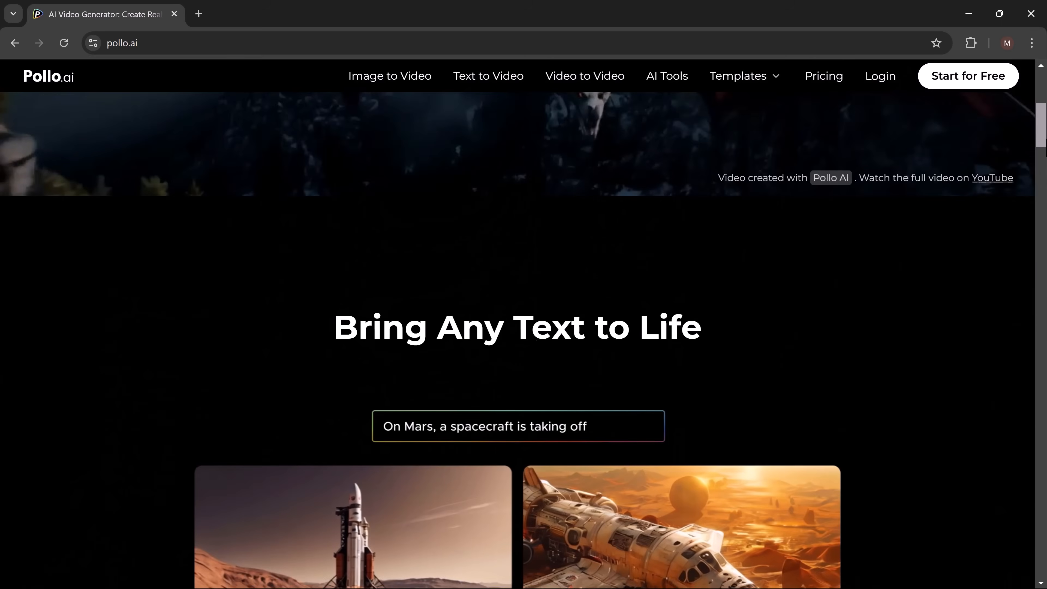
scroll("down", 3)
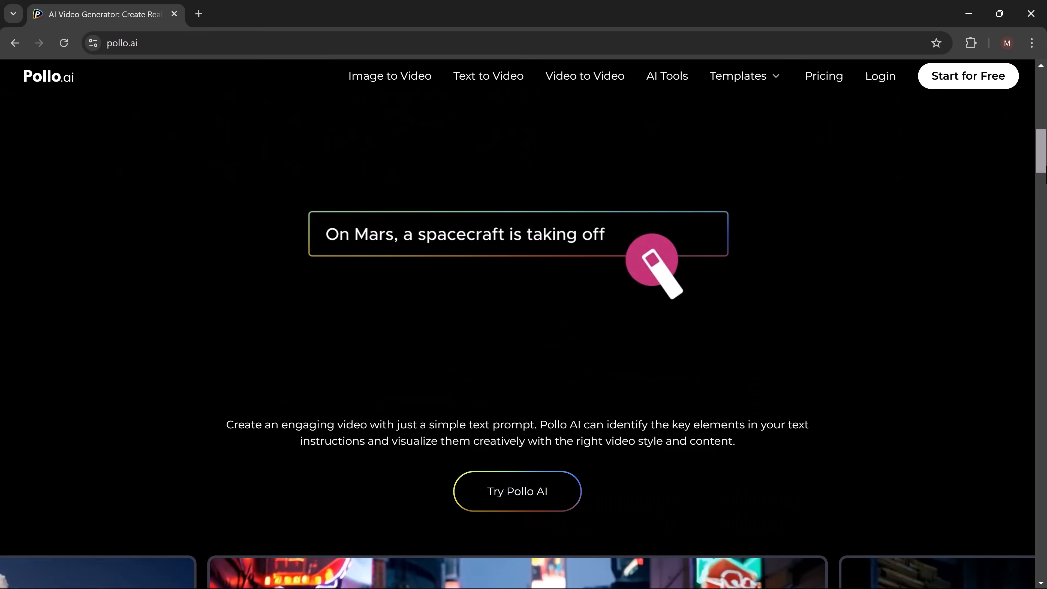
scroll("down", 3)
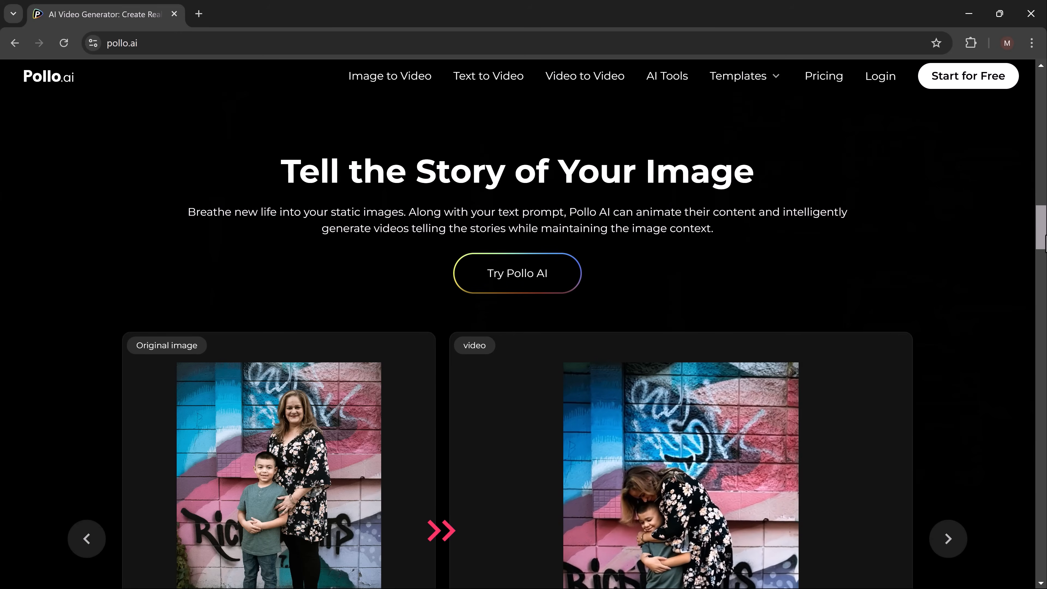
scroll("down", 3)
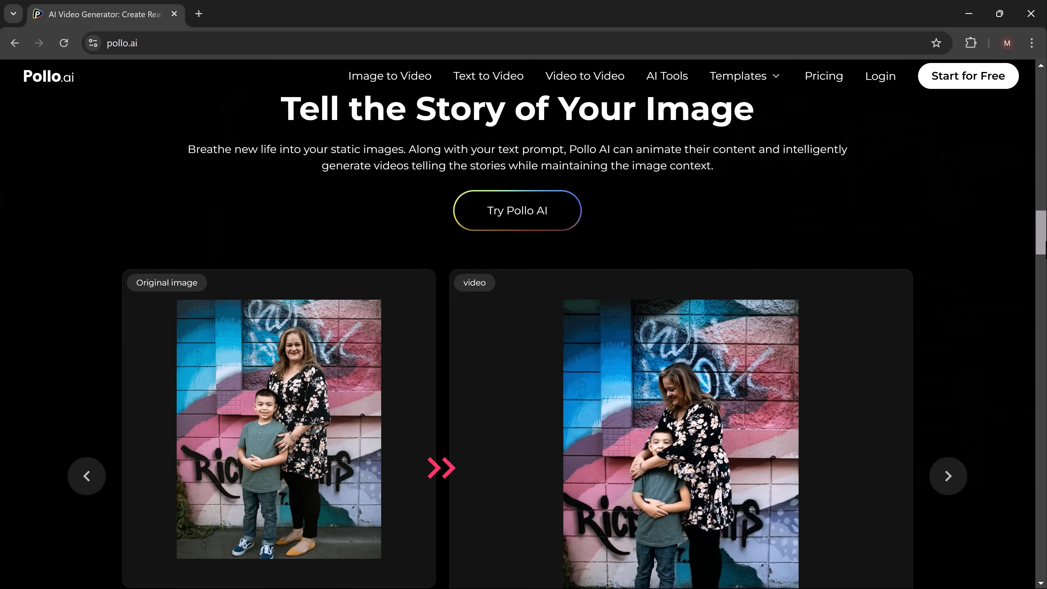